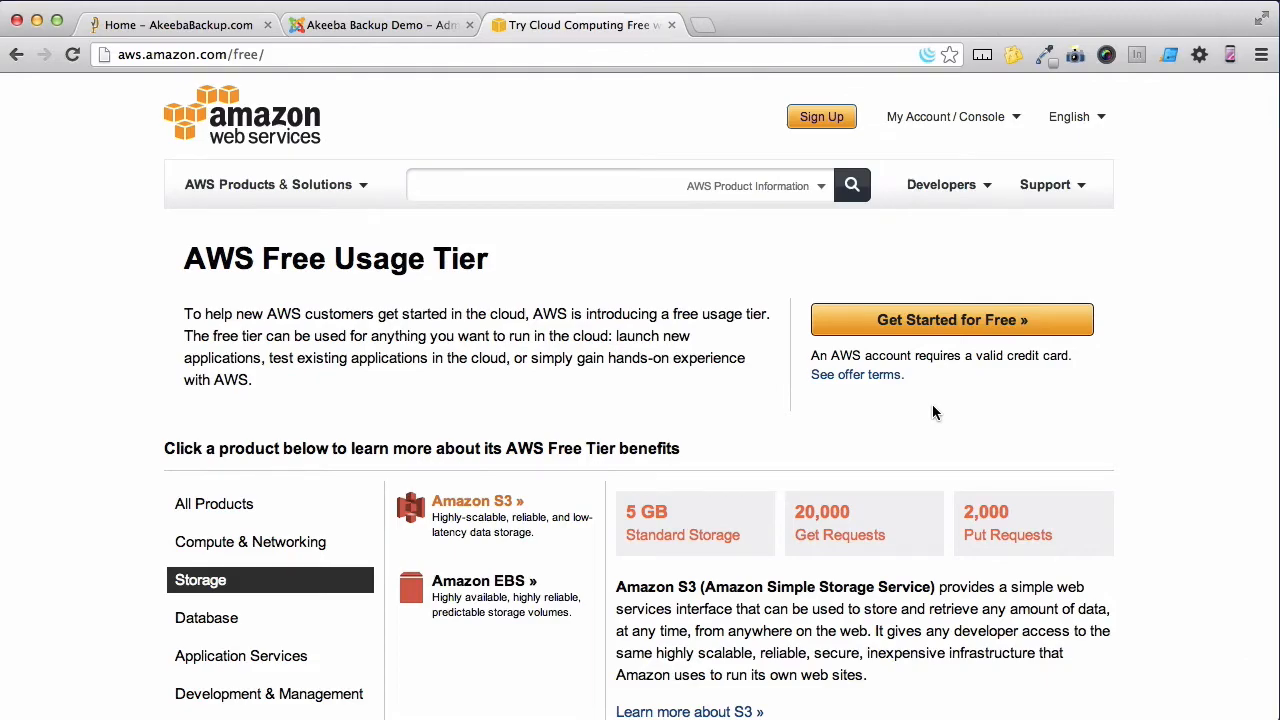
Step: Go from the AWS free tier page through the Management Console to the S3 service
click(951, 319)
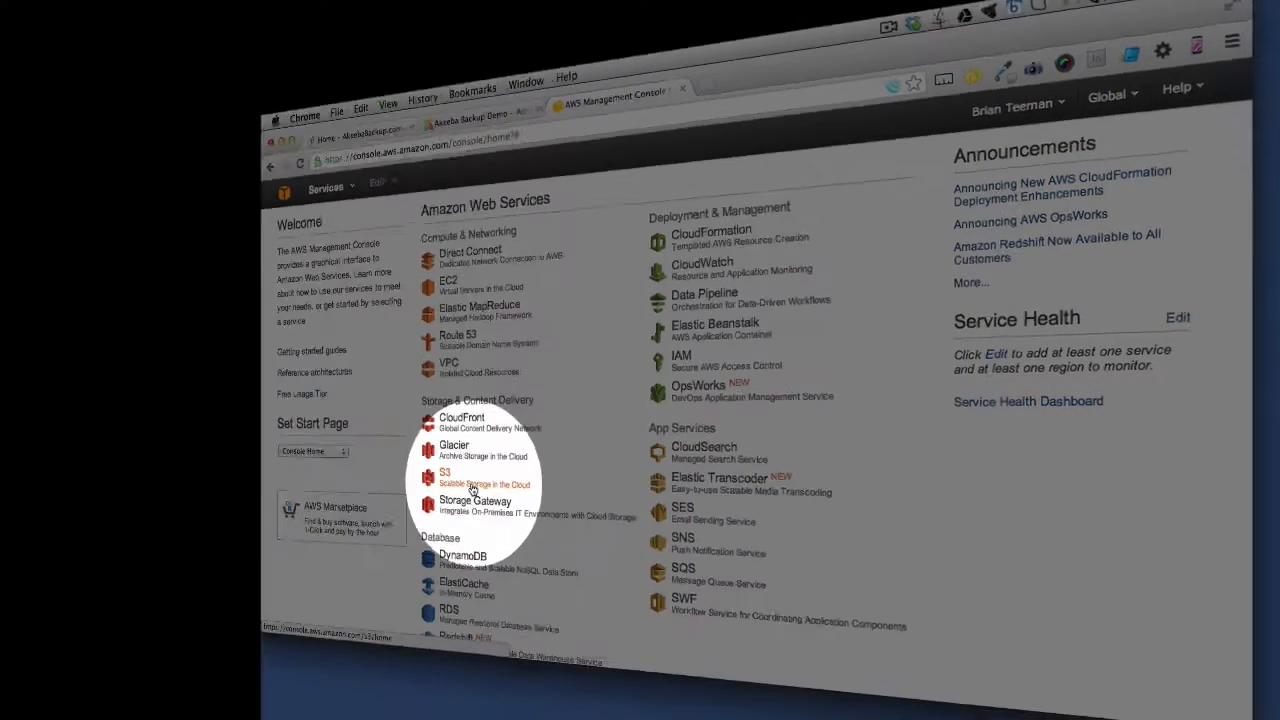
click(445, 476)
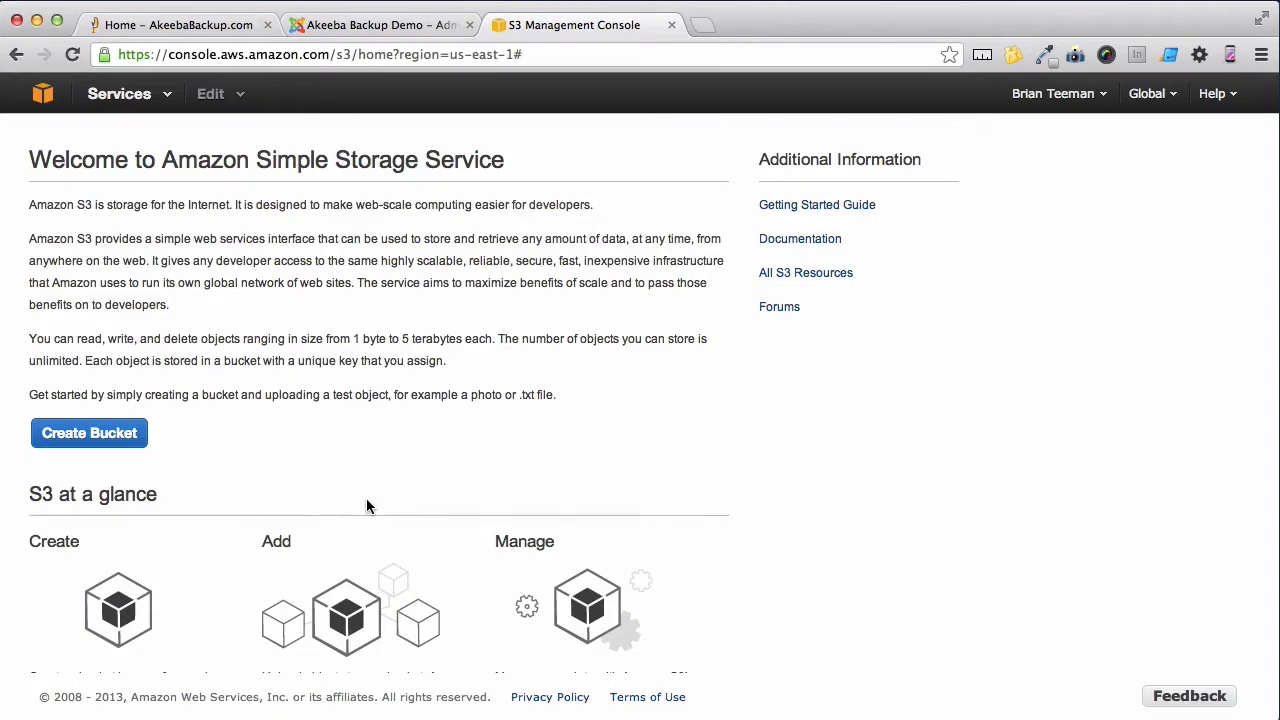
Step: Create a US Standard S3 bucket named 'akeebademocom'
click(89, 432)
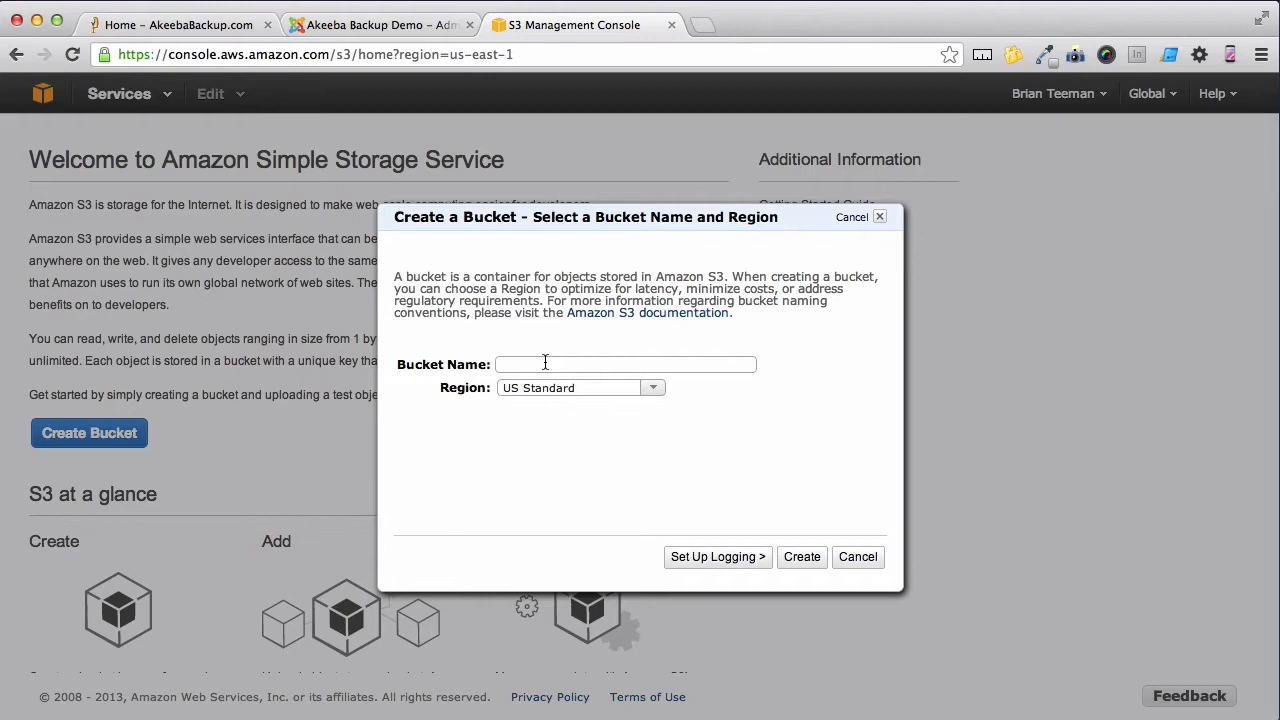
text(akee)
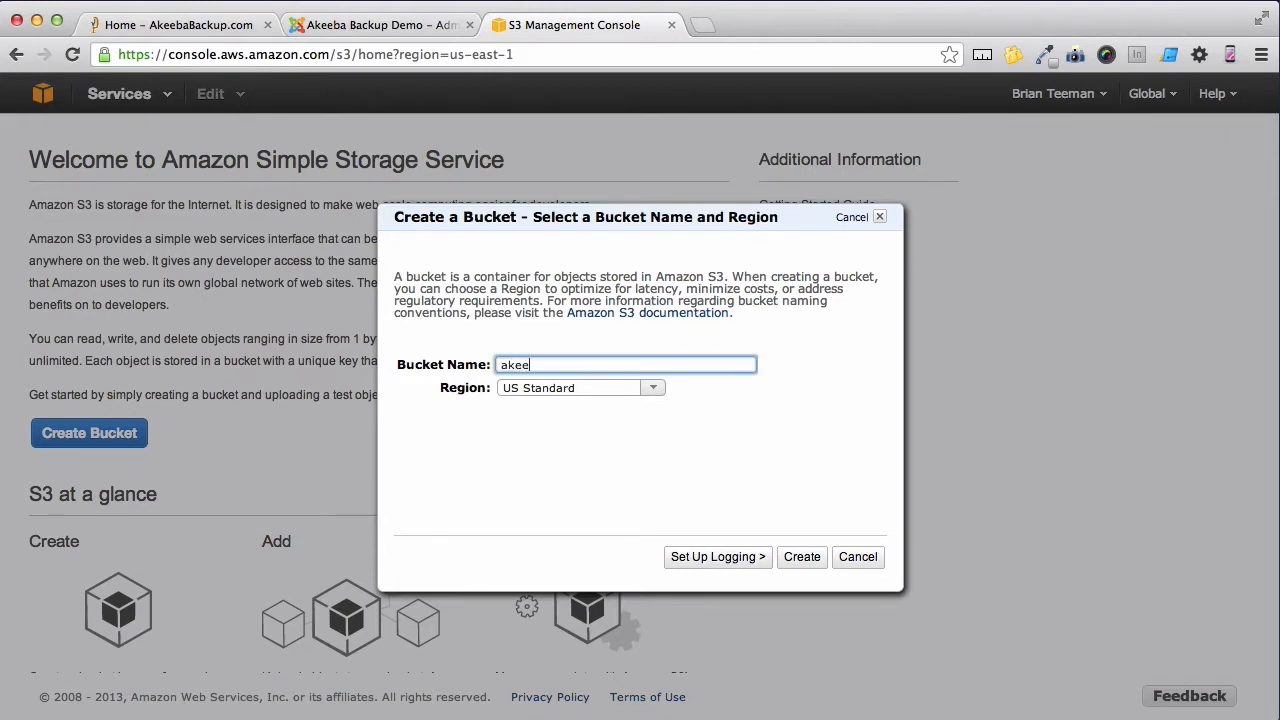
text(bademocom)
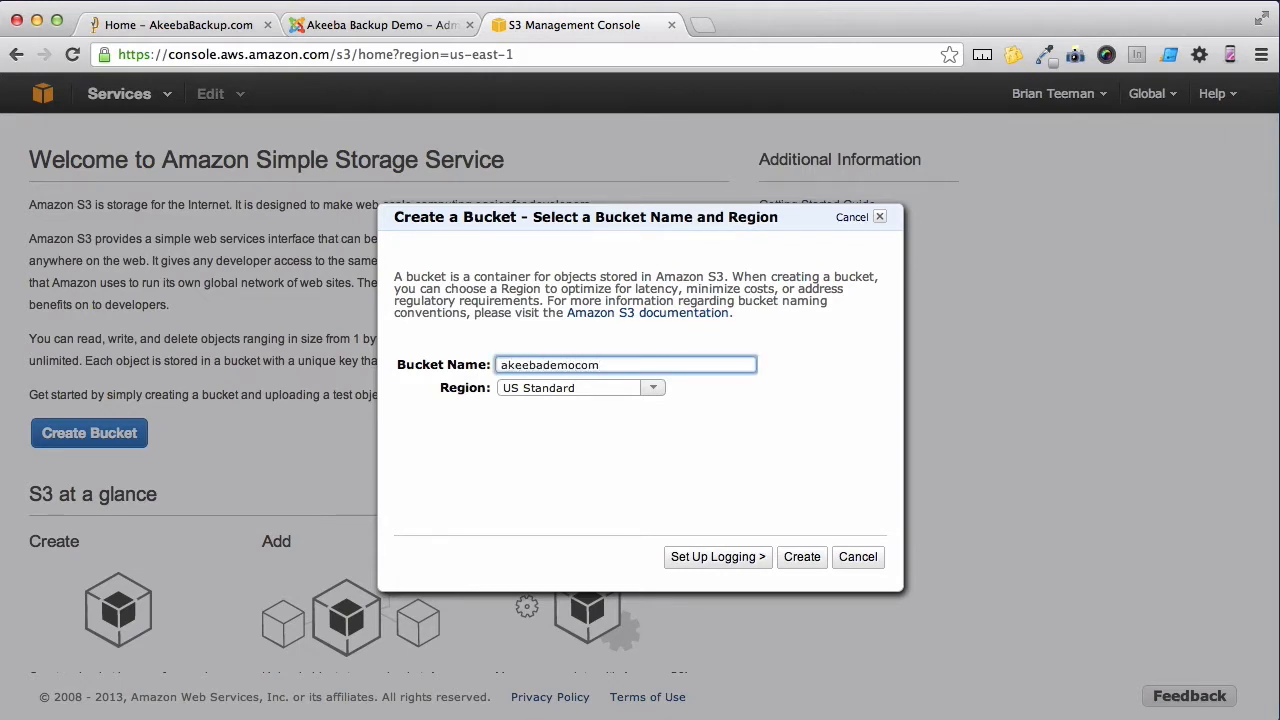
mouse_move(801, 557)
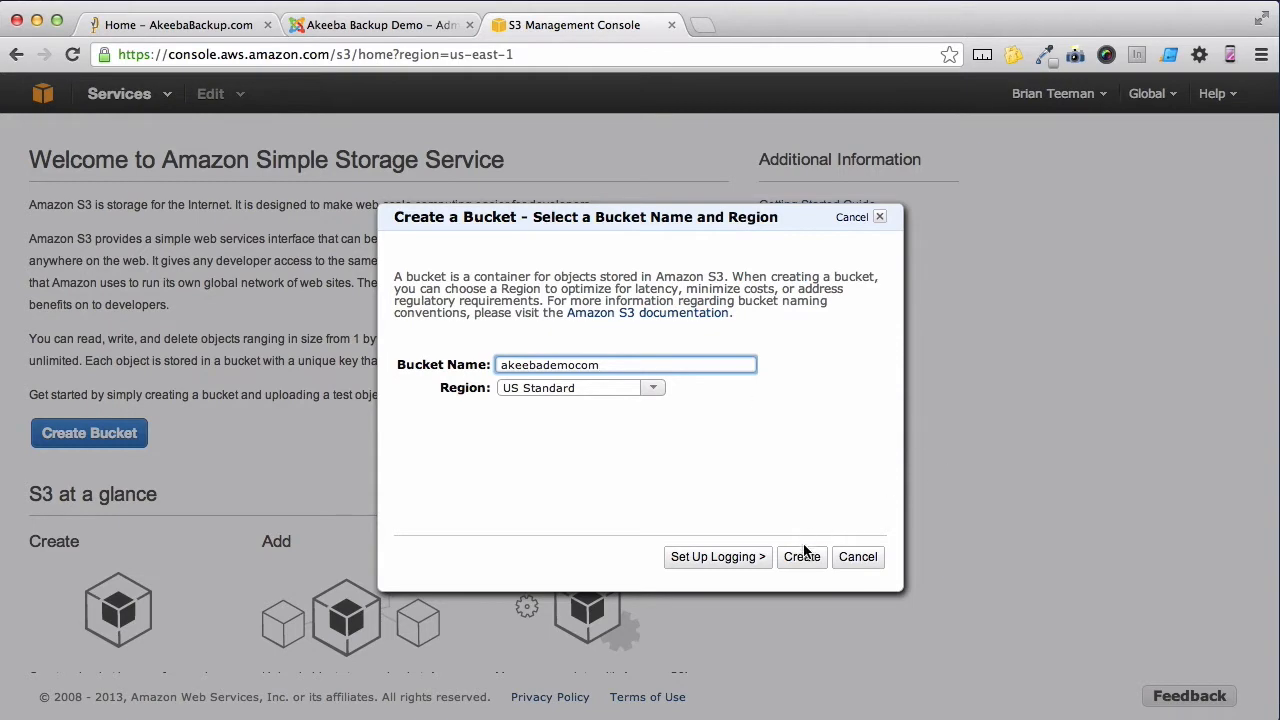
click(801, 557)
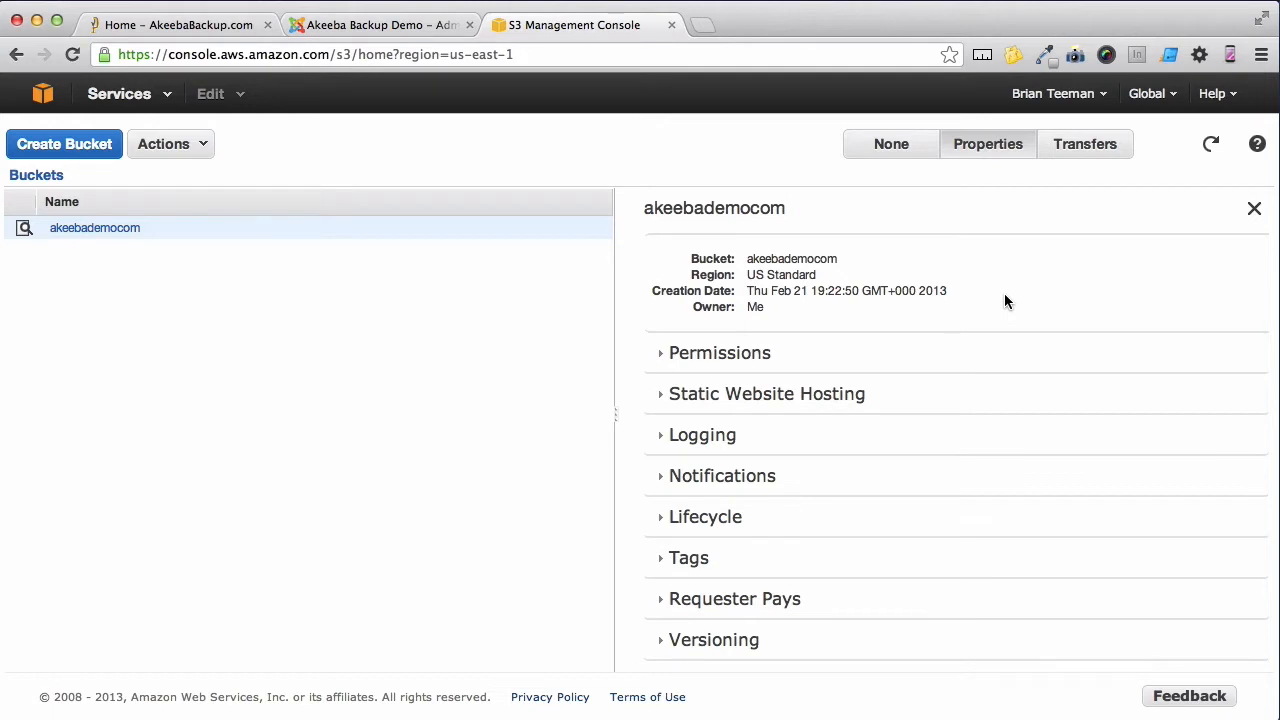
mouse_move(1098, 105)
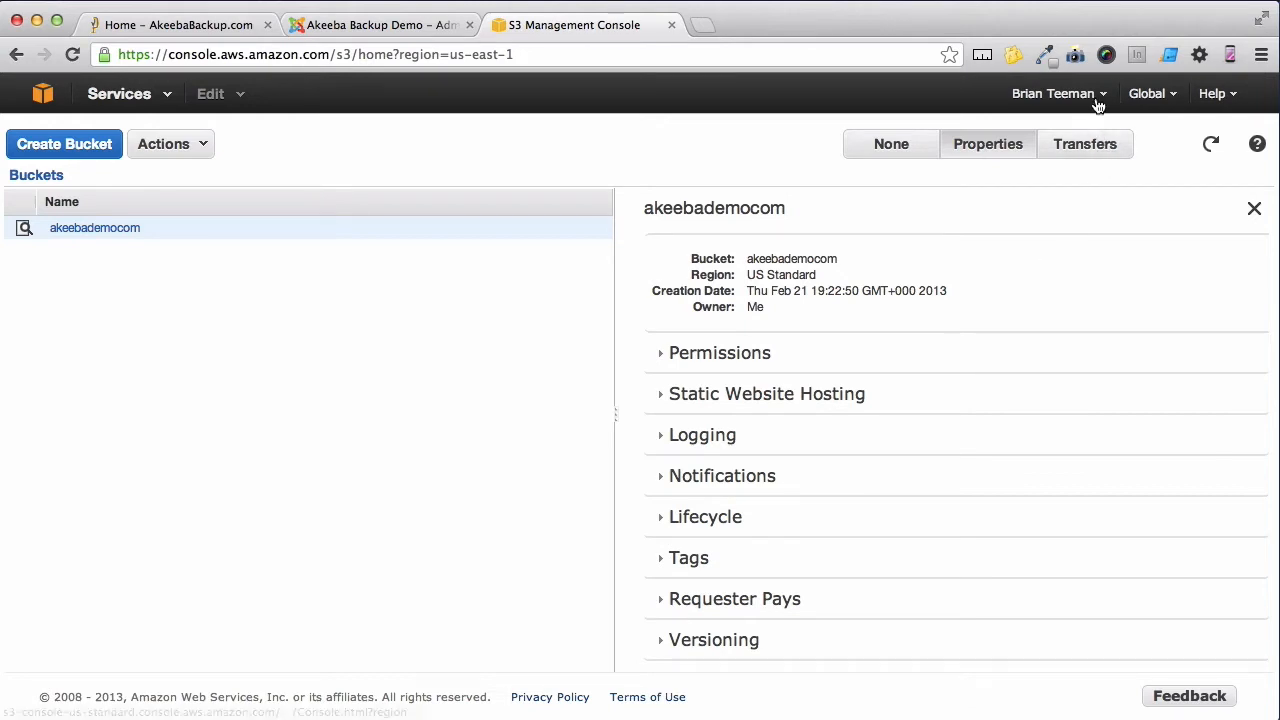
Step: Generate a new access key from the account's Security Credentials page
click(1053, 93)
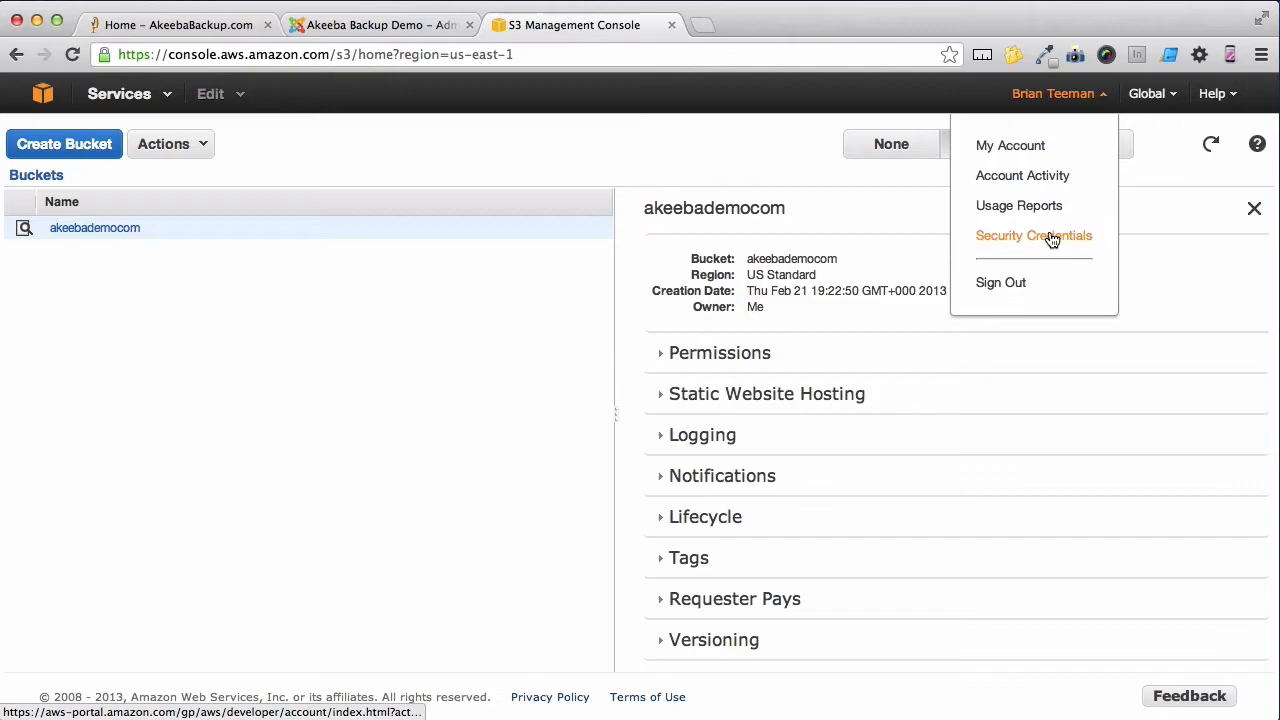
click(1034, 235)
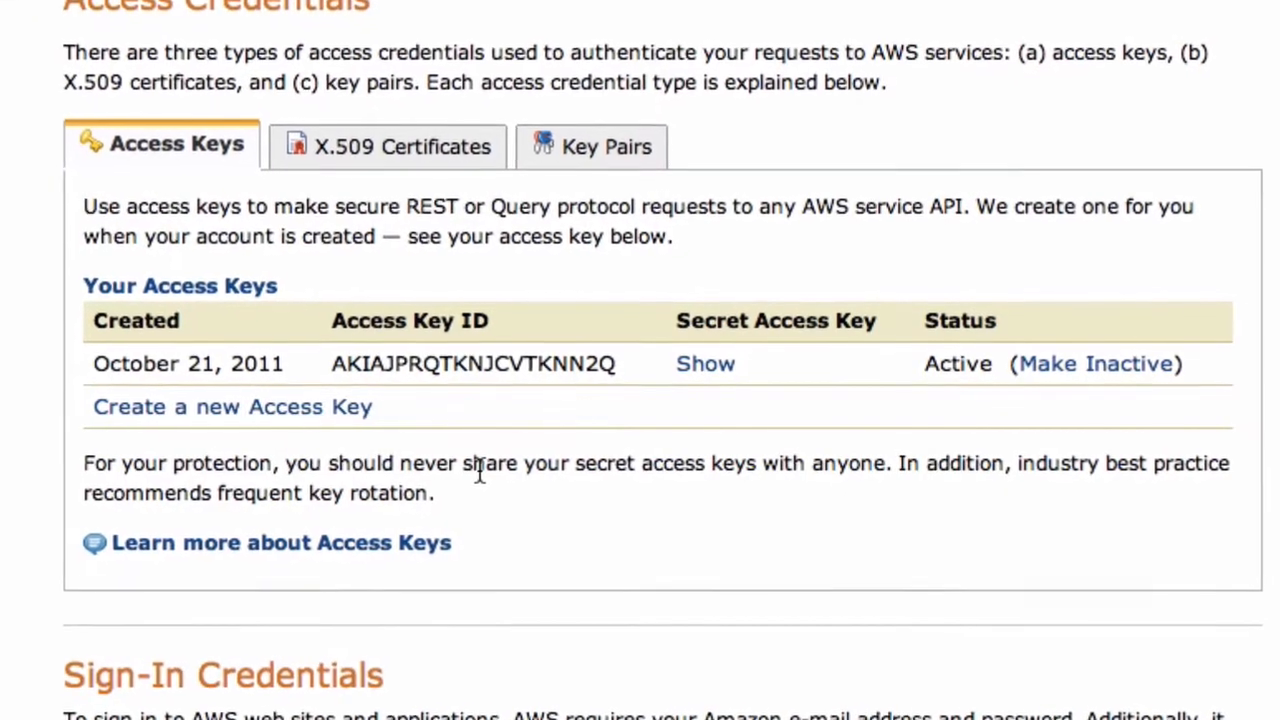
scroll(up, 3)
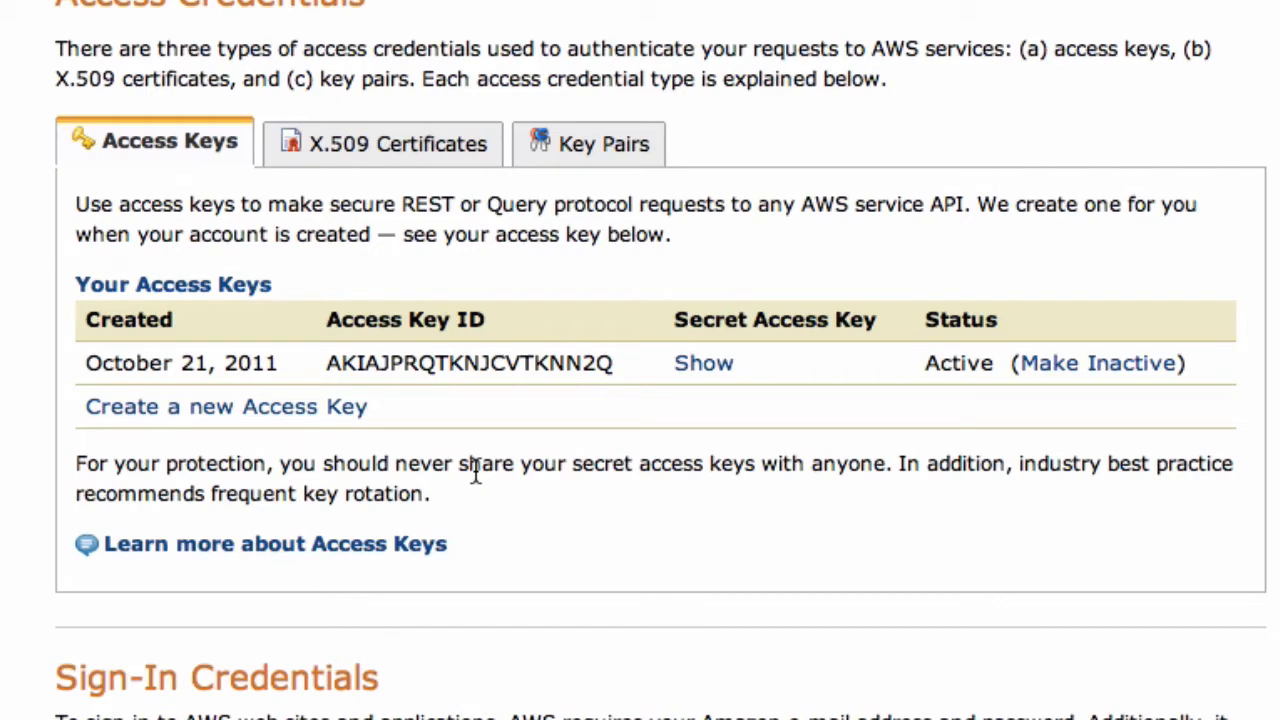
mouse_move(330, 415)
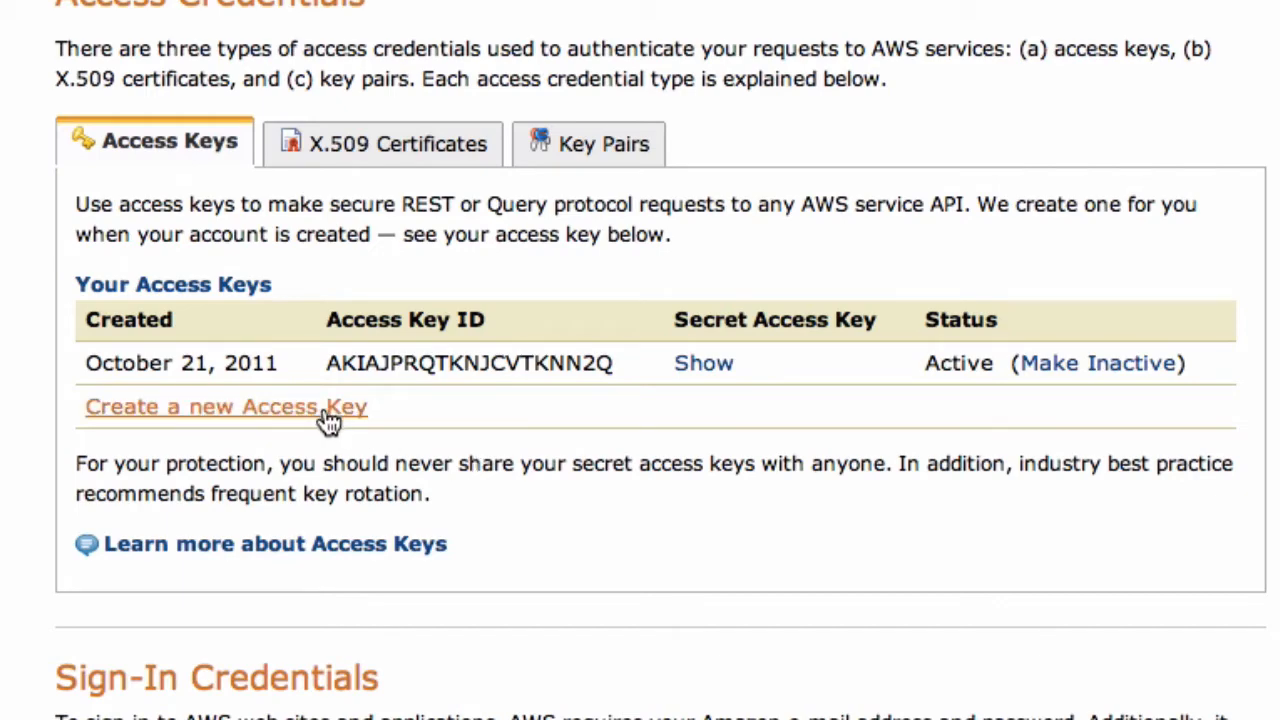
click(226, 406)
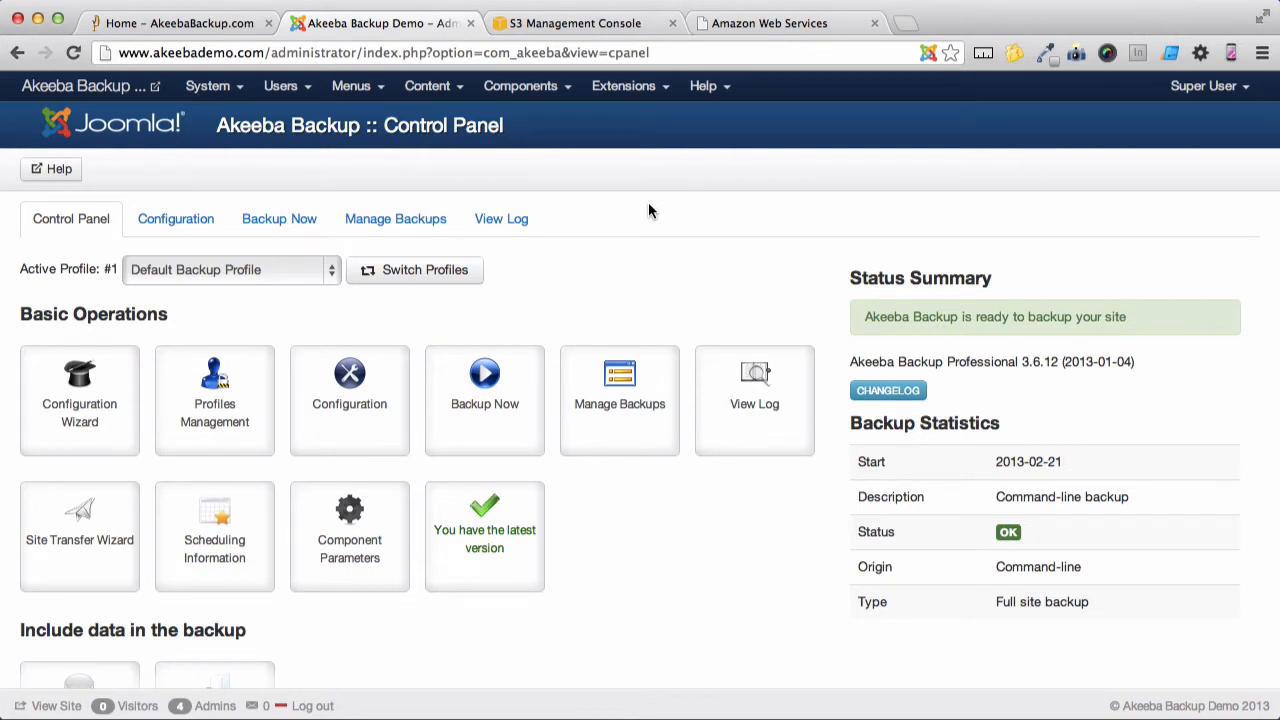
mouse_move(349, 400)
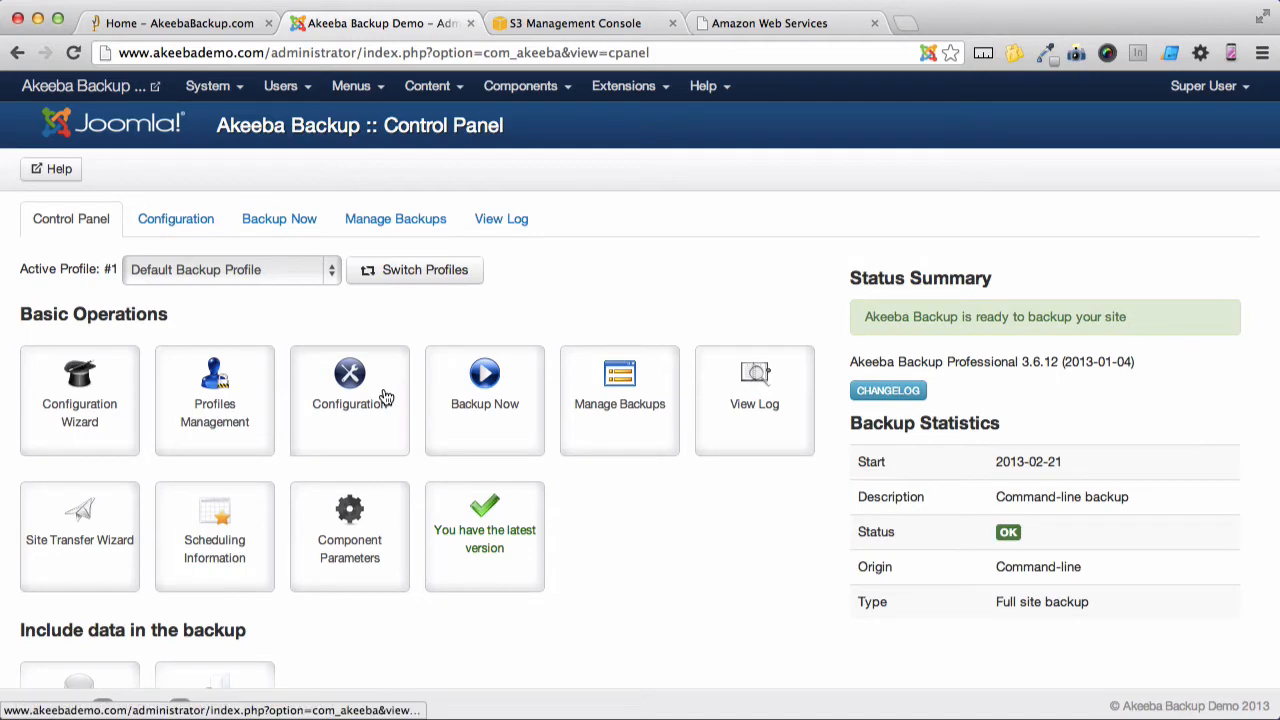
Step: Set the profile's data processing engine to Upload to Amazon S3 and show its settings
click(349, 400)
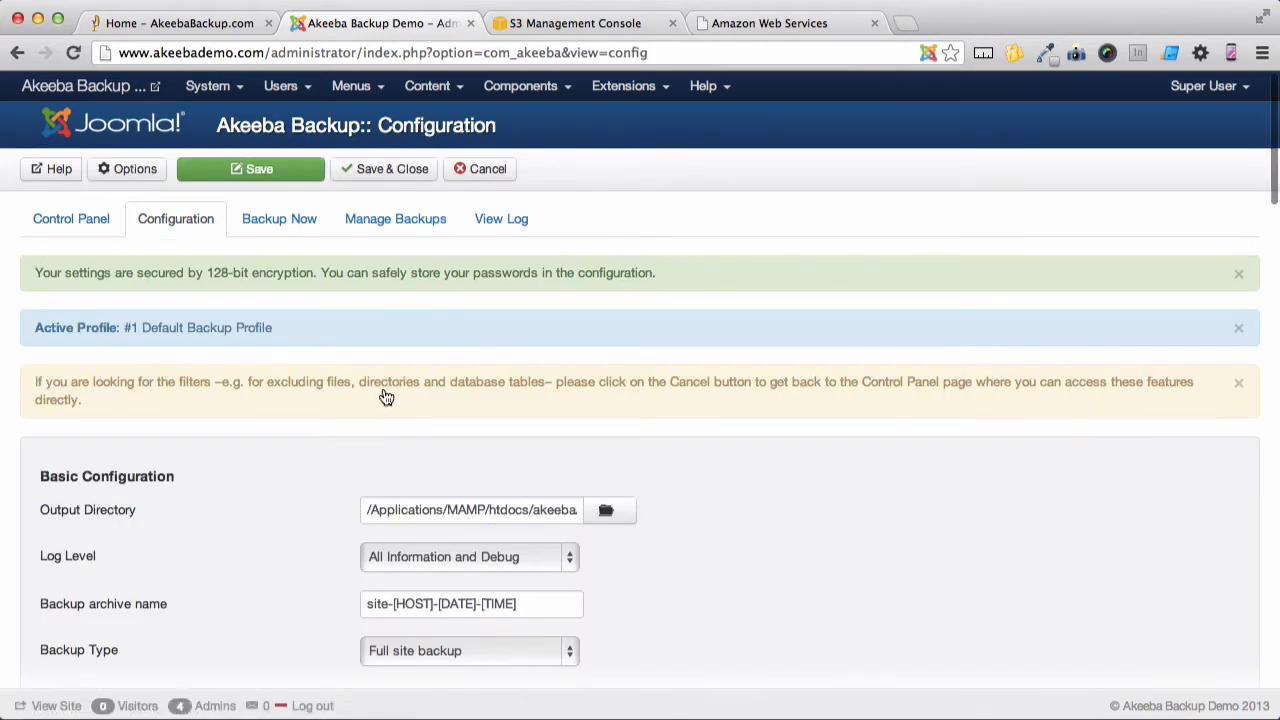
scroll(down, 3)
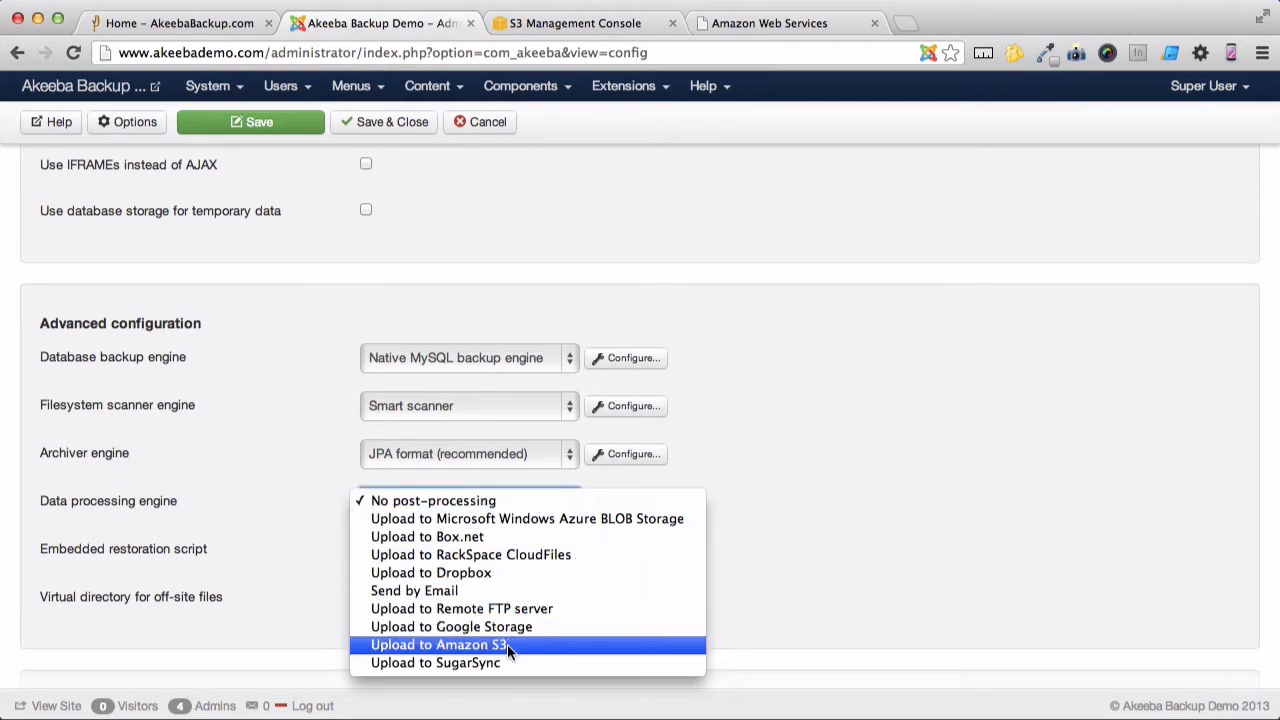
click(439, 644)
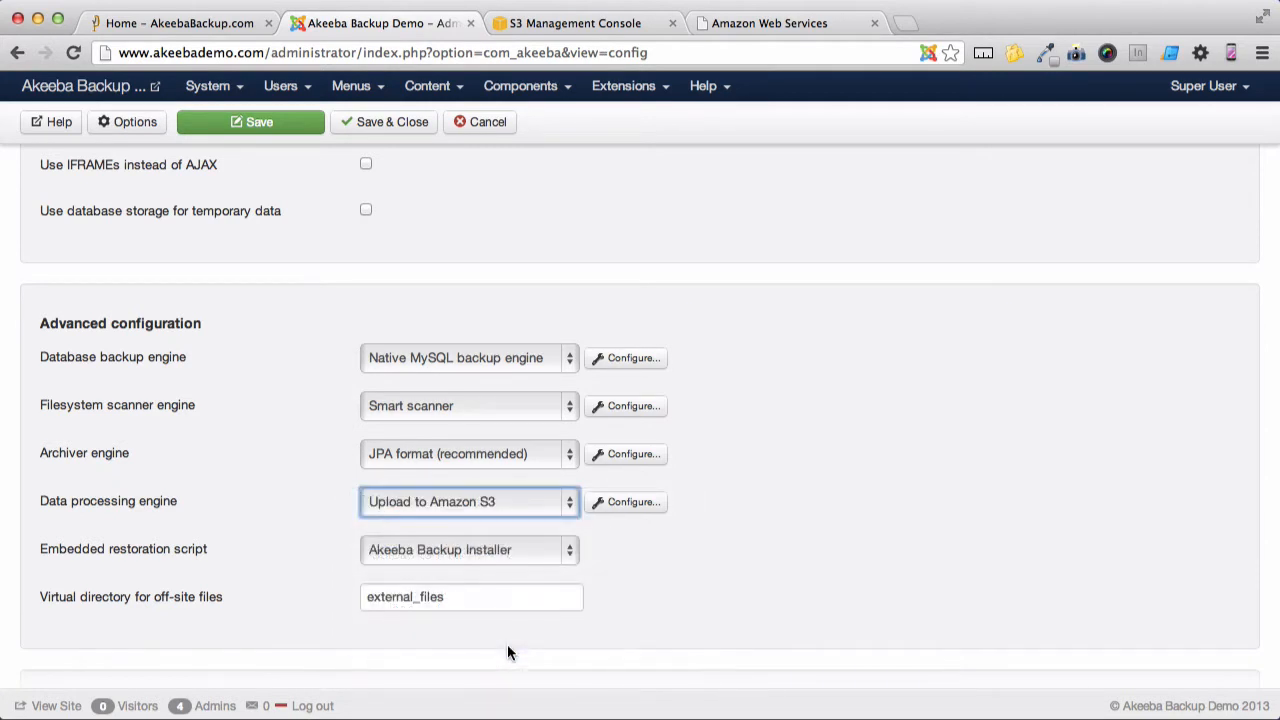
mouse_move(600, 509)
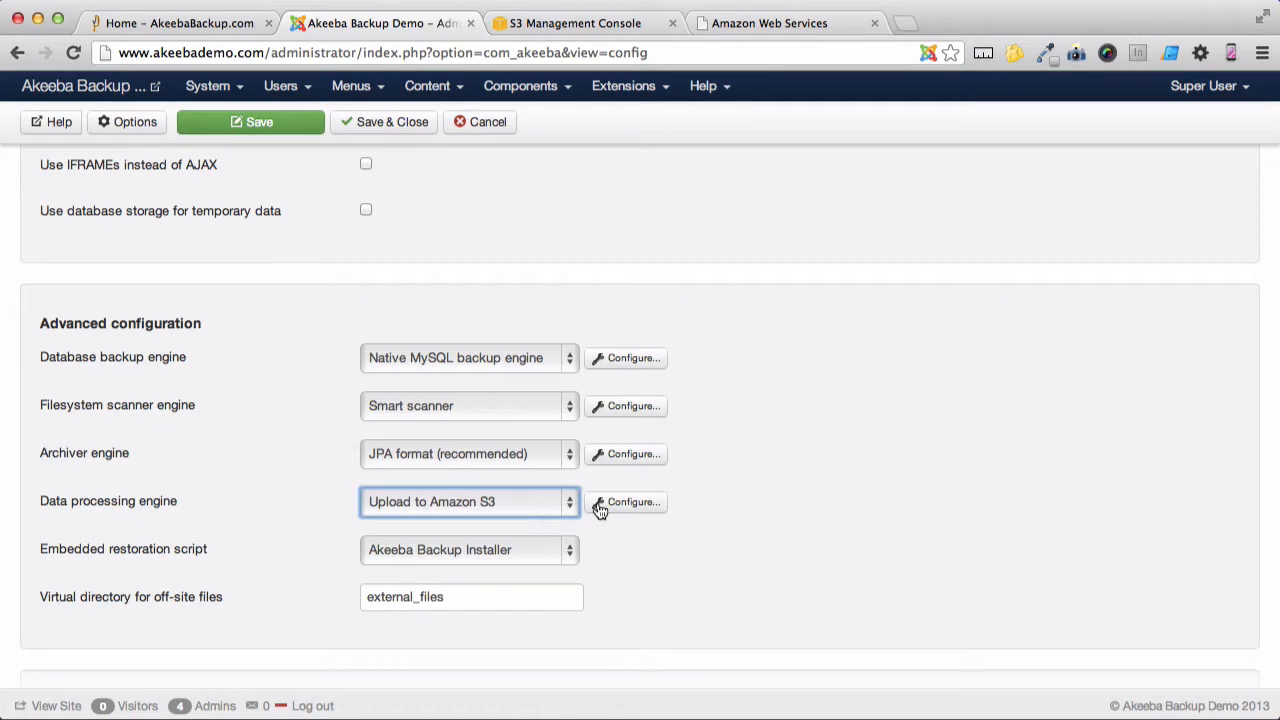
click(626, 501)
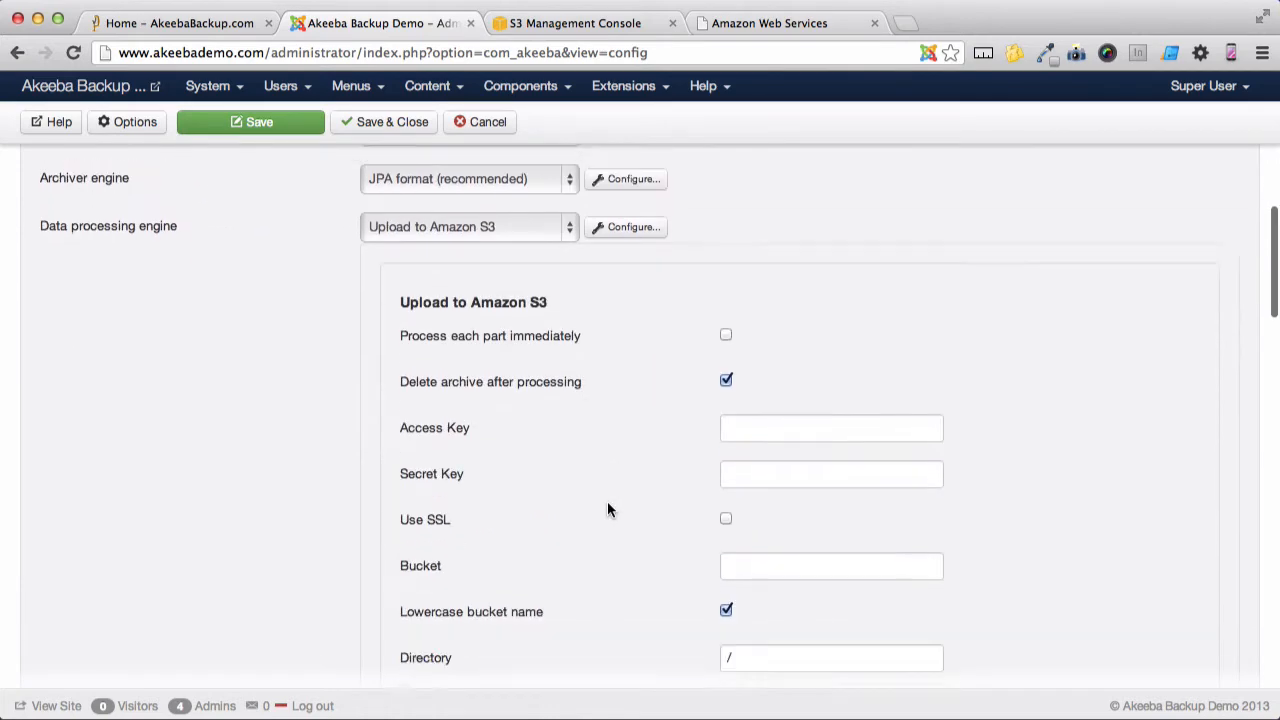
scroll(down, 3)
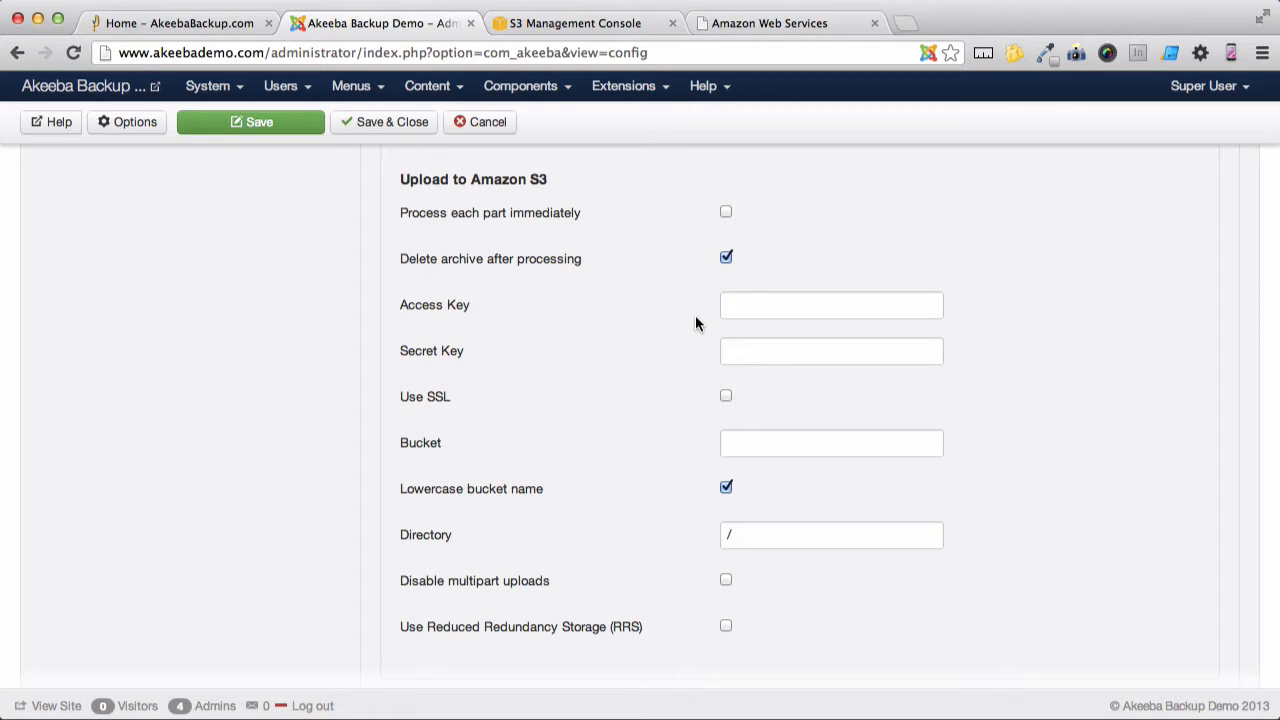
click(785, 23)
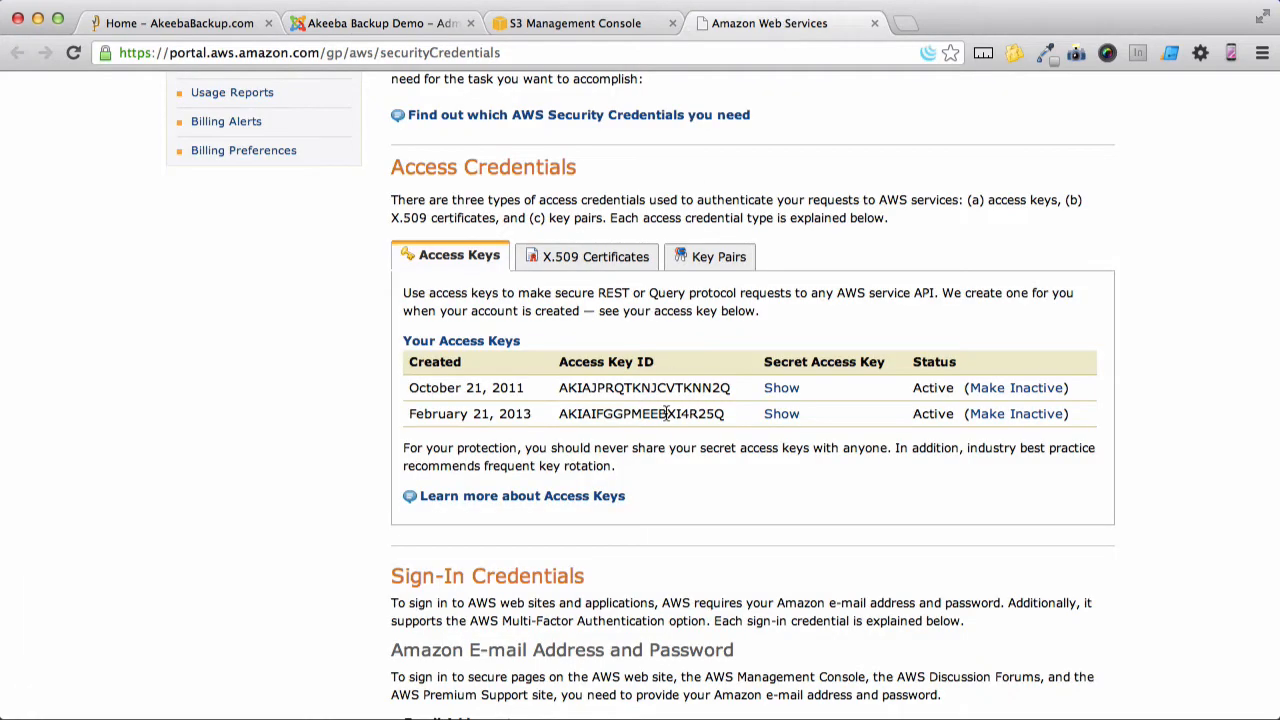
mouse_move(560, 420)
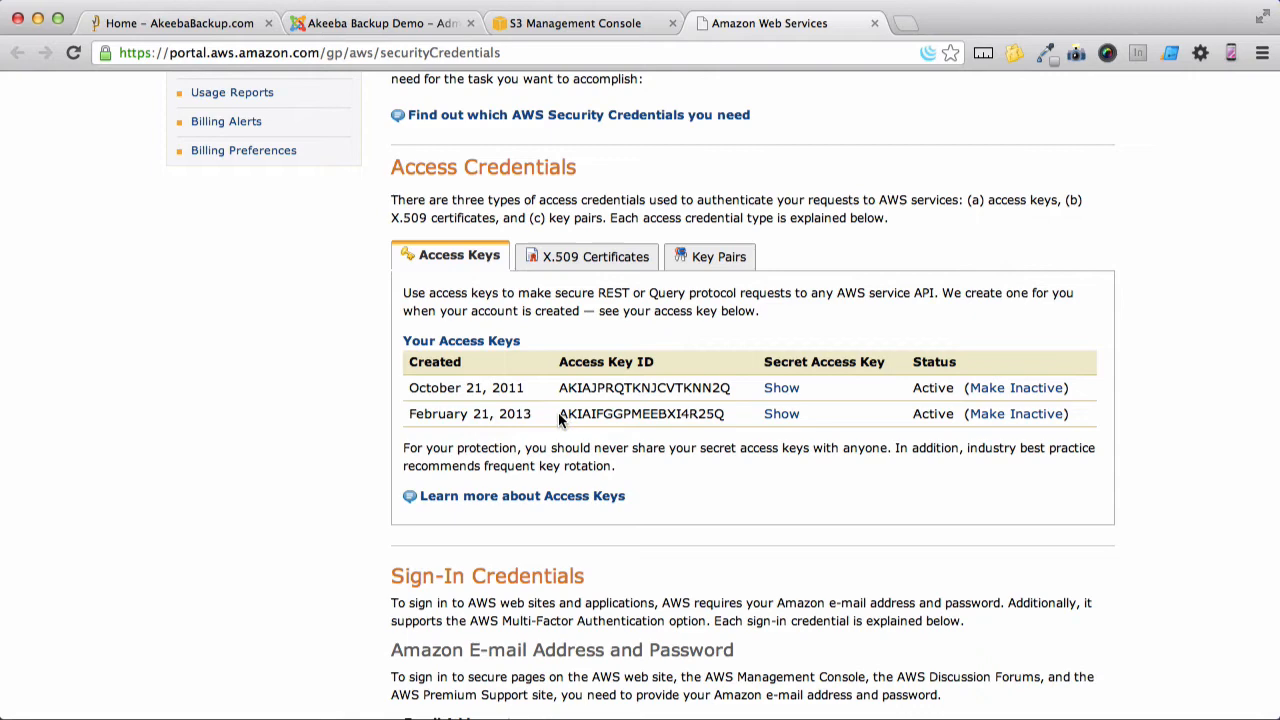
double_click(641, 413)
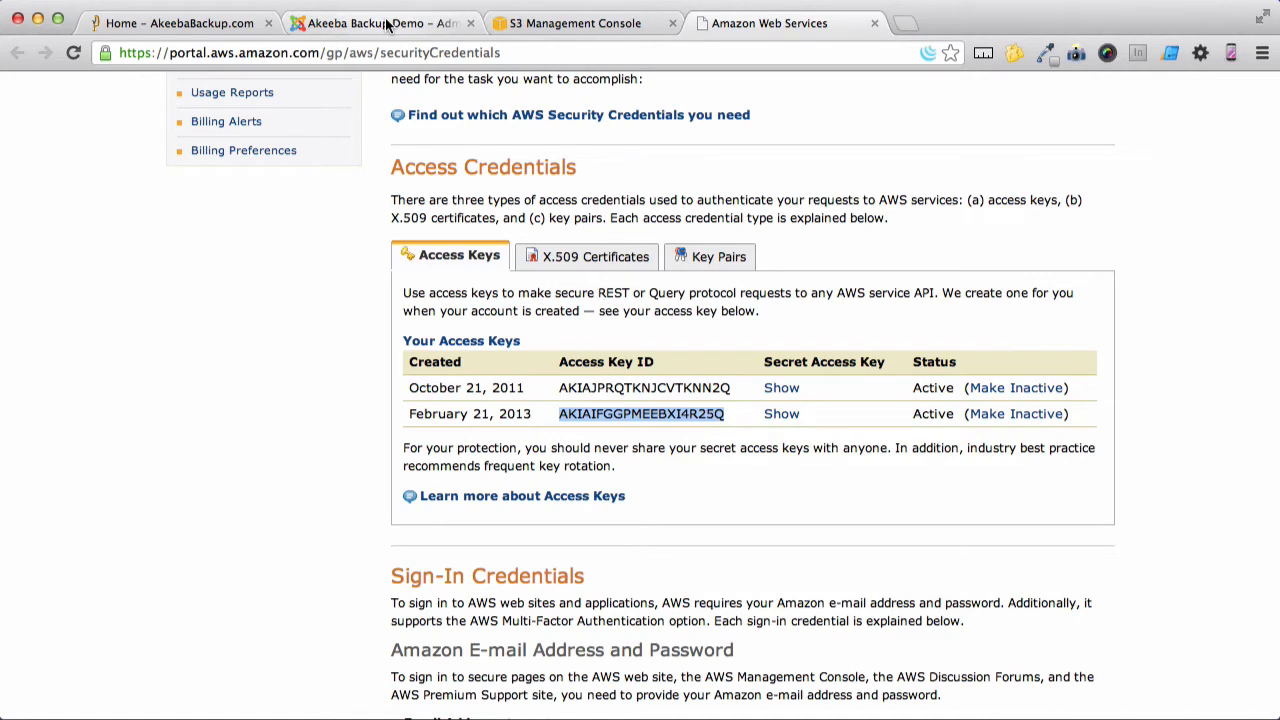
click(380, 23)
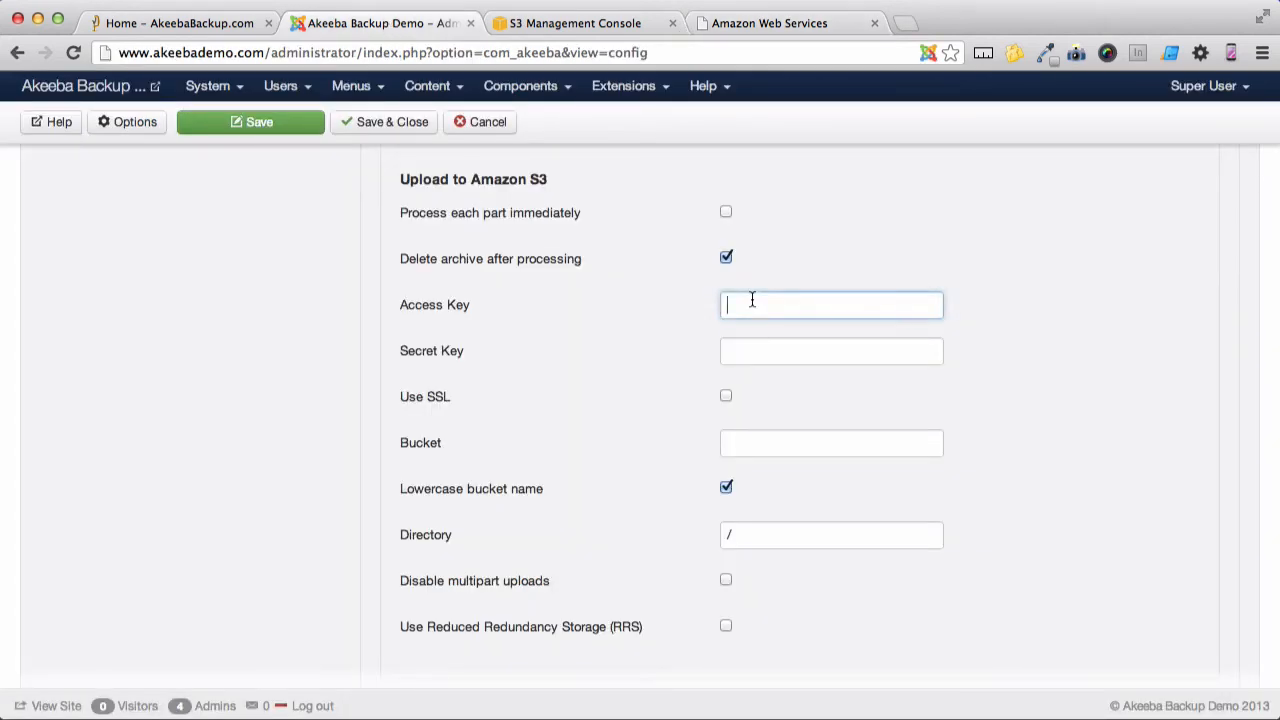
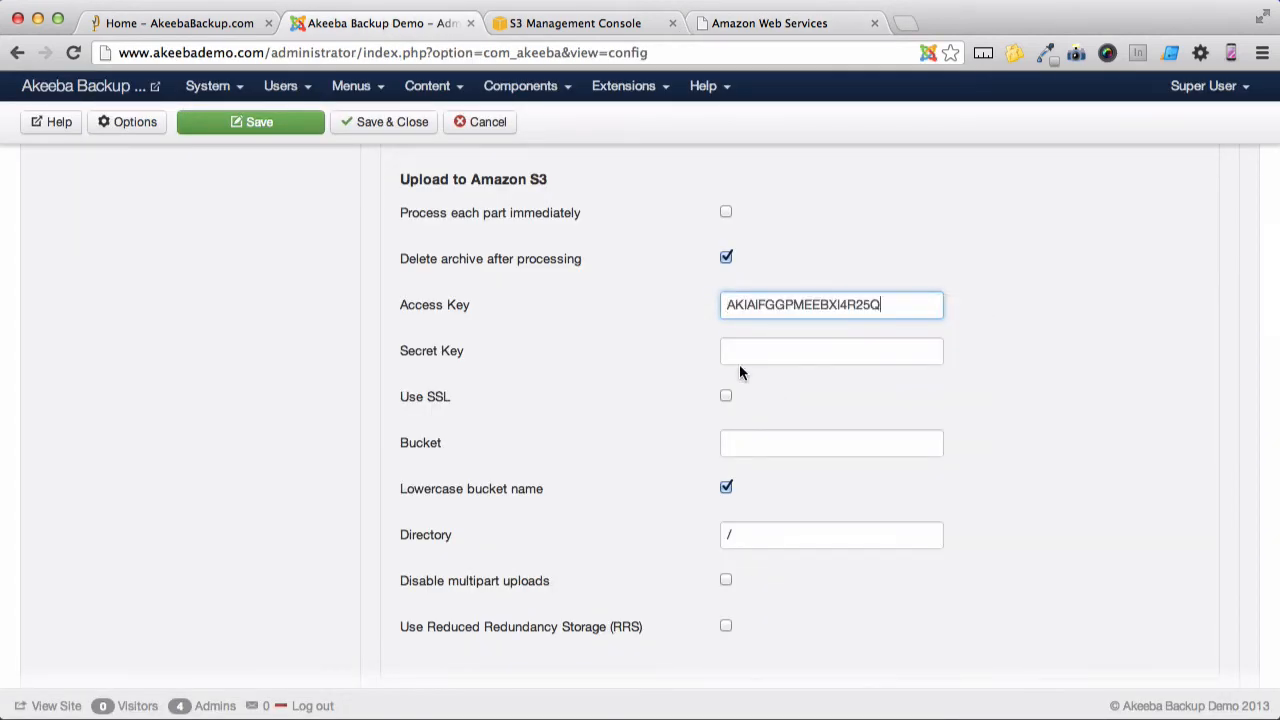
Step: Paste the AWS secret access key into the Secret Key field and enter bucket 'akeebademocom'
click(831, 351)
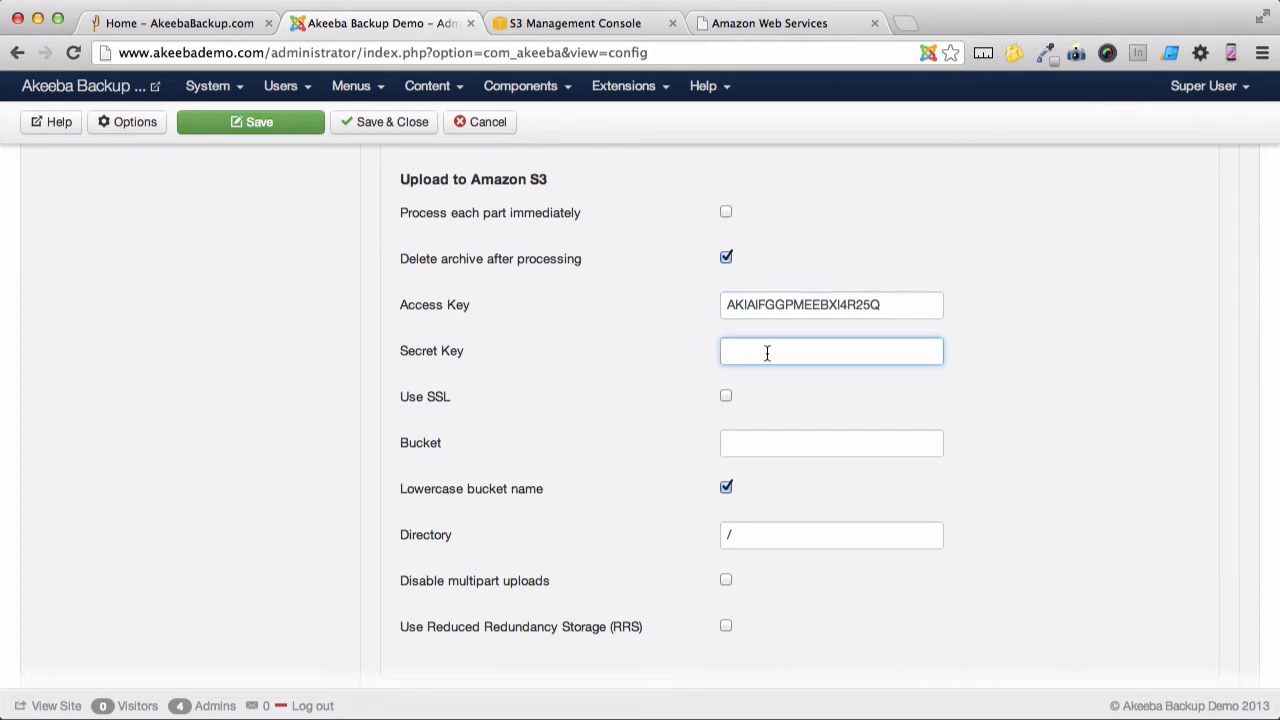
click(787, 23)
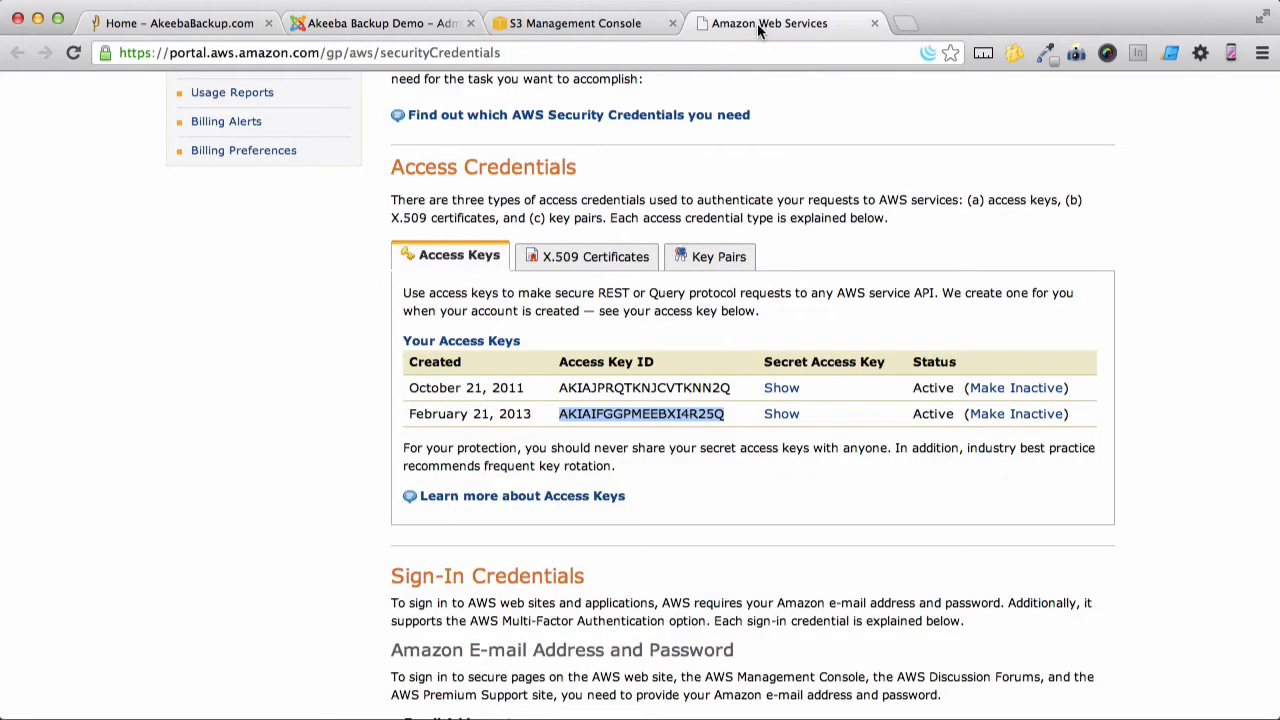
click(781, 413)
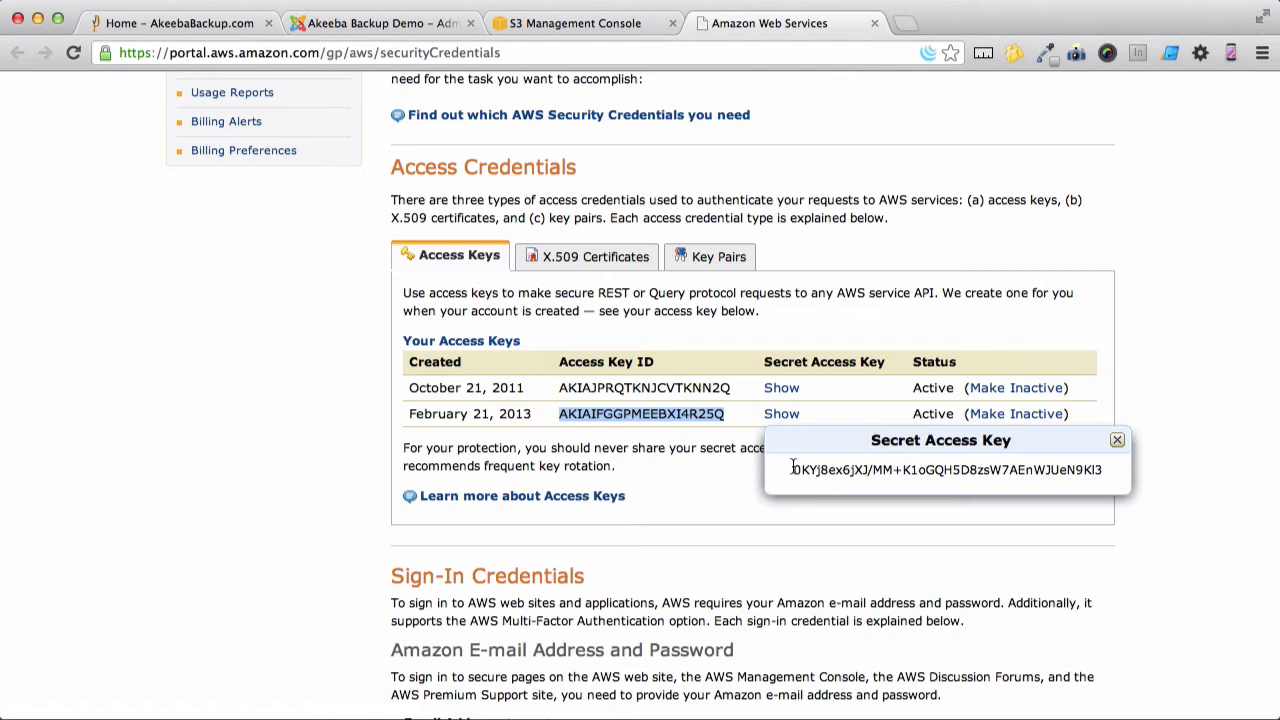
triple_click(940, 470)
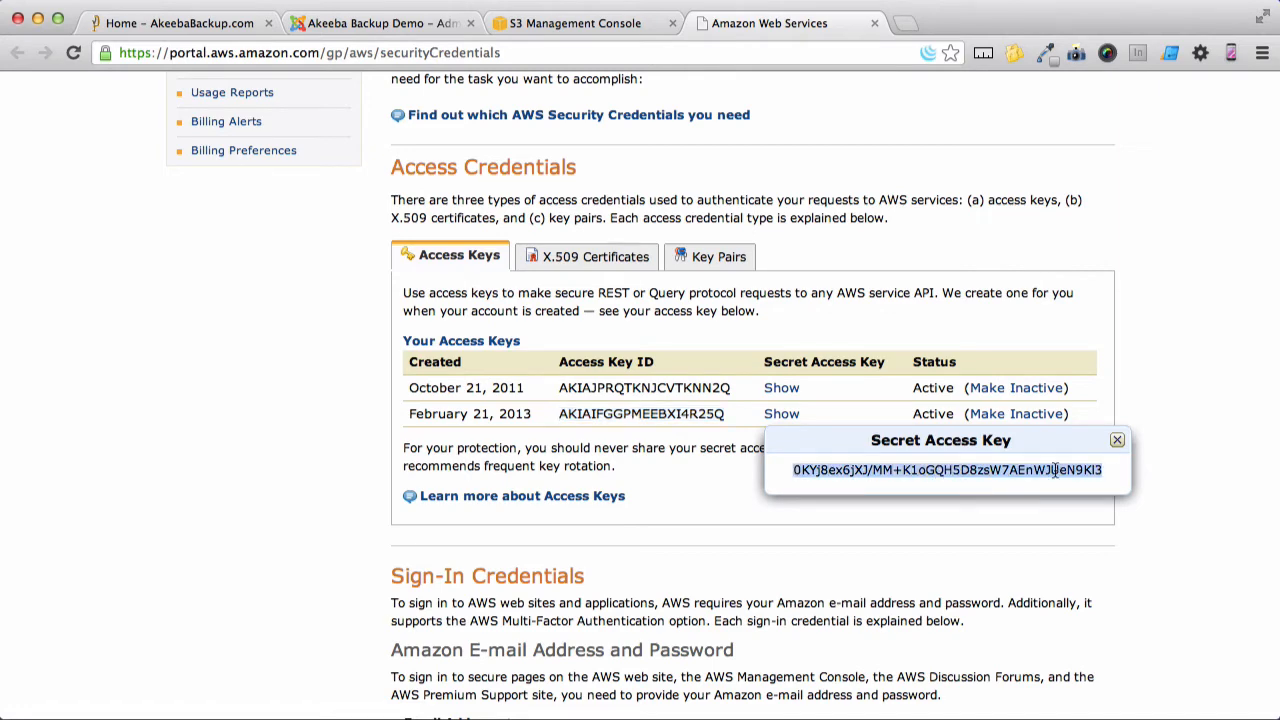
right_click(948, 470)
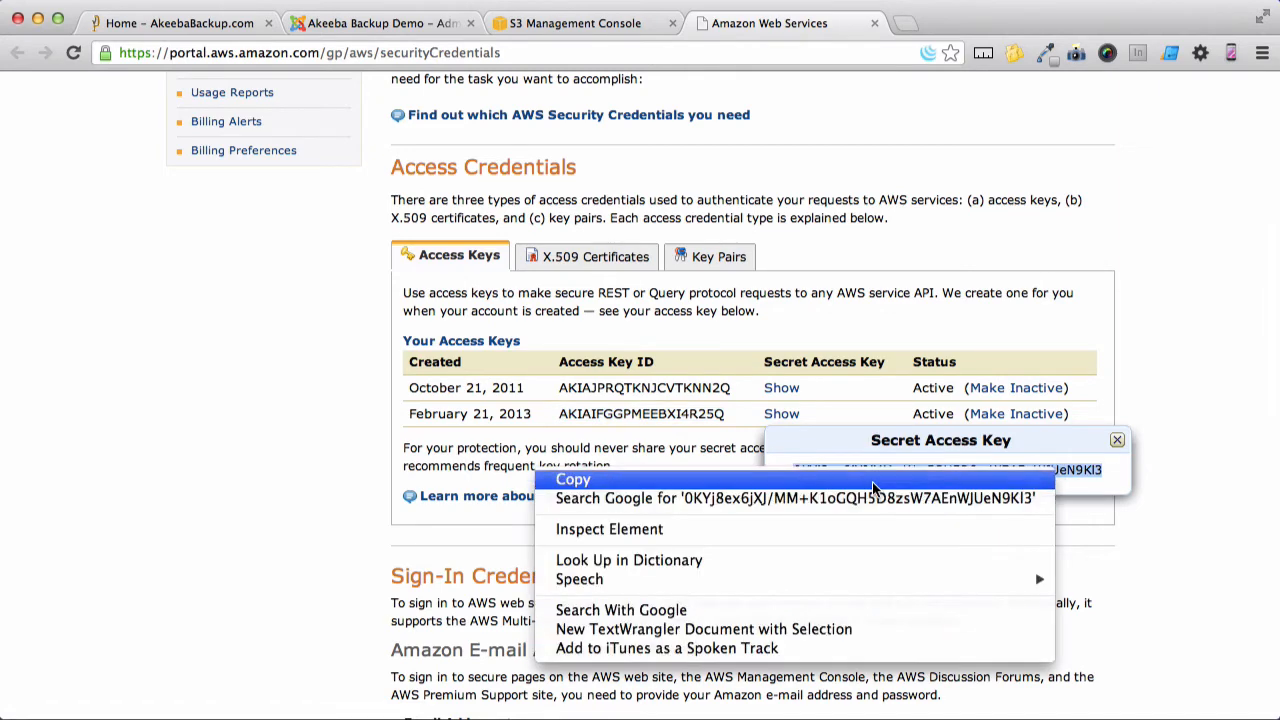
click(380, 22)
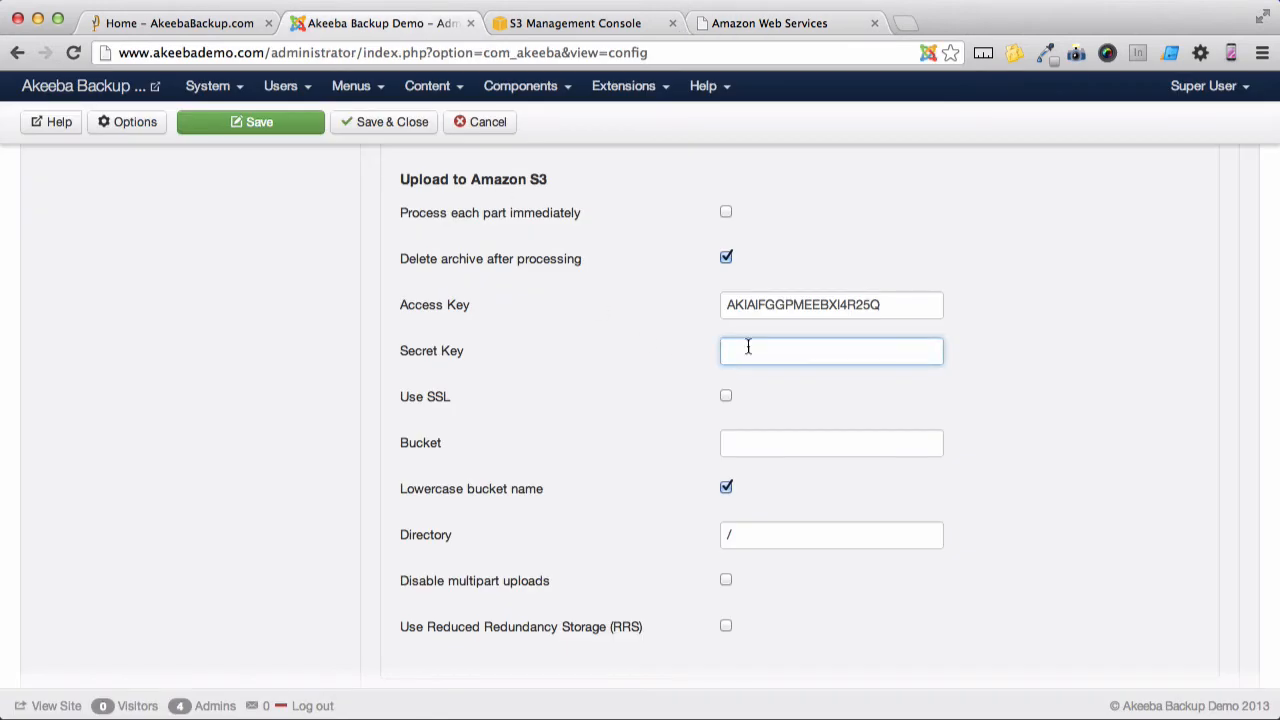
right_click(831, 351)
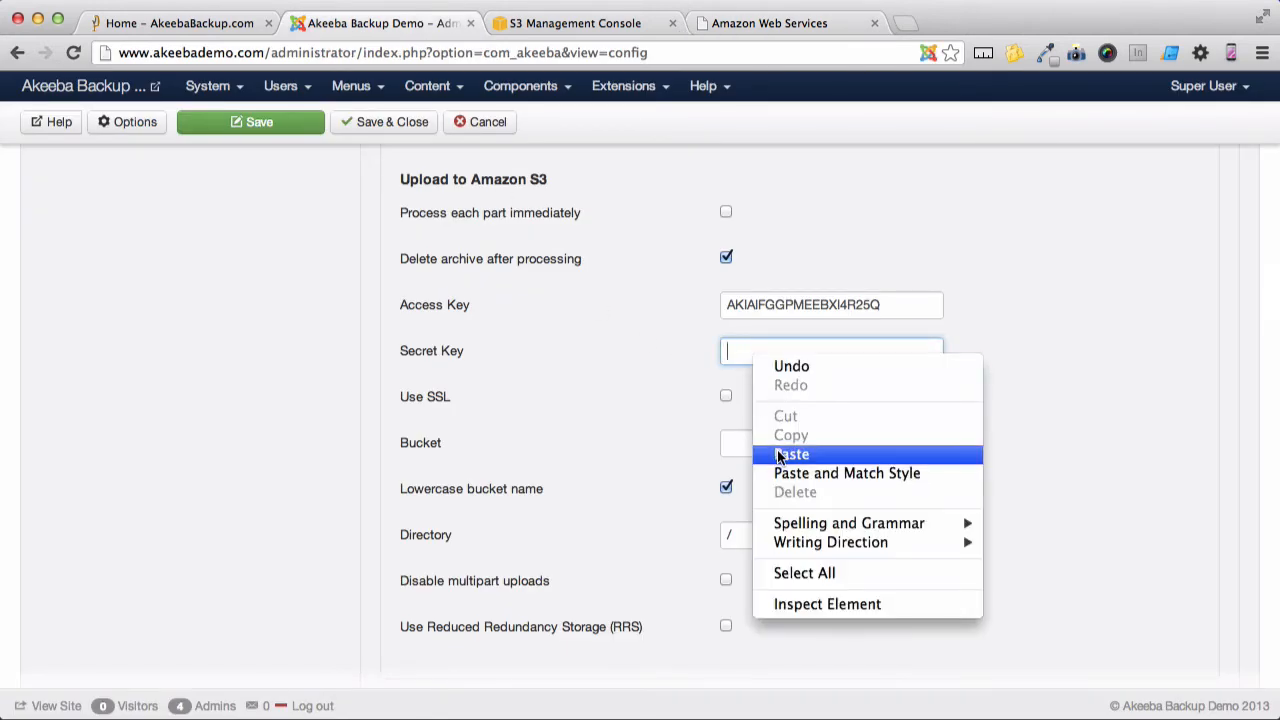
click(791, 454)
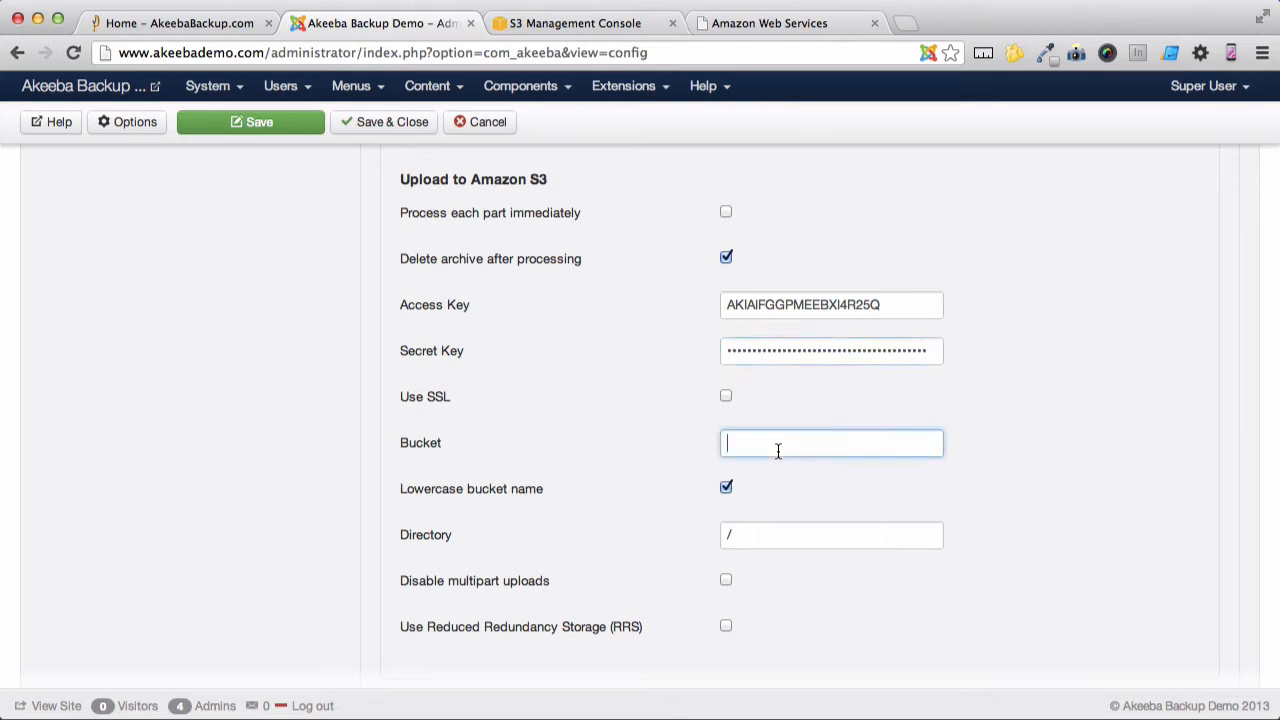
text(akeebademo)
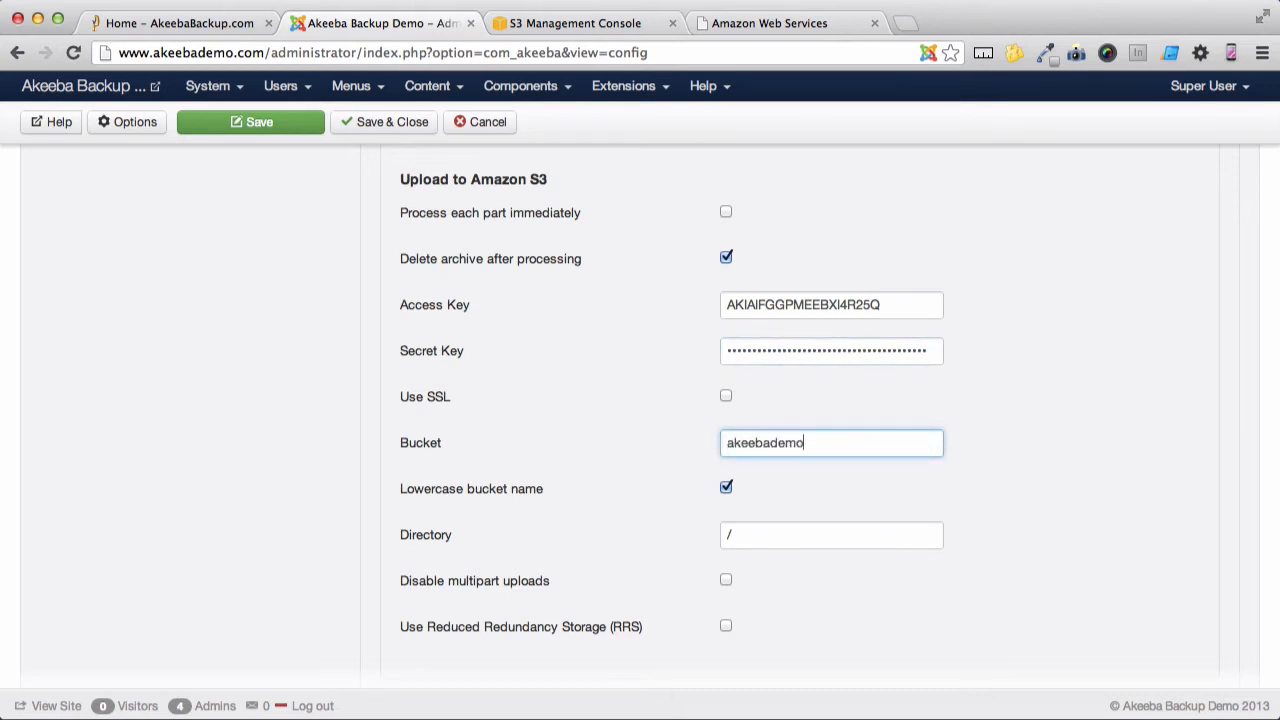
text(com)
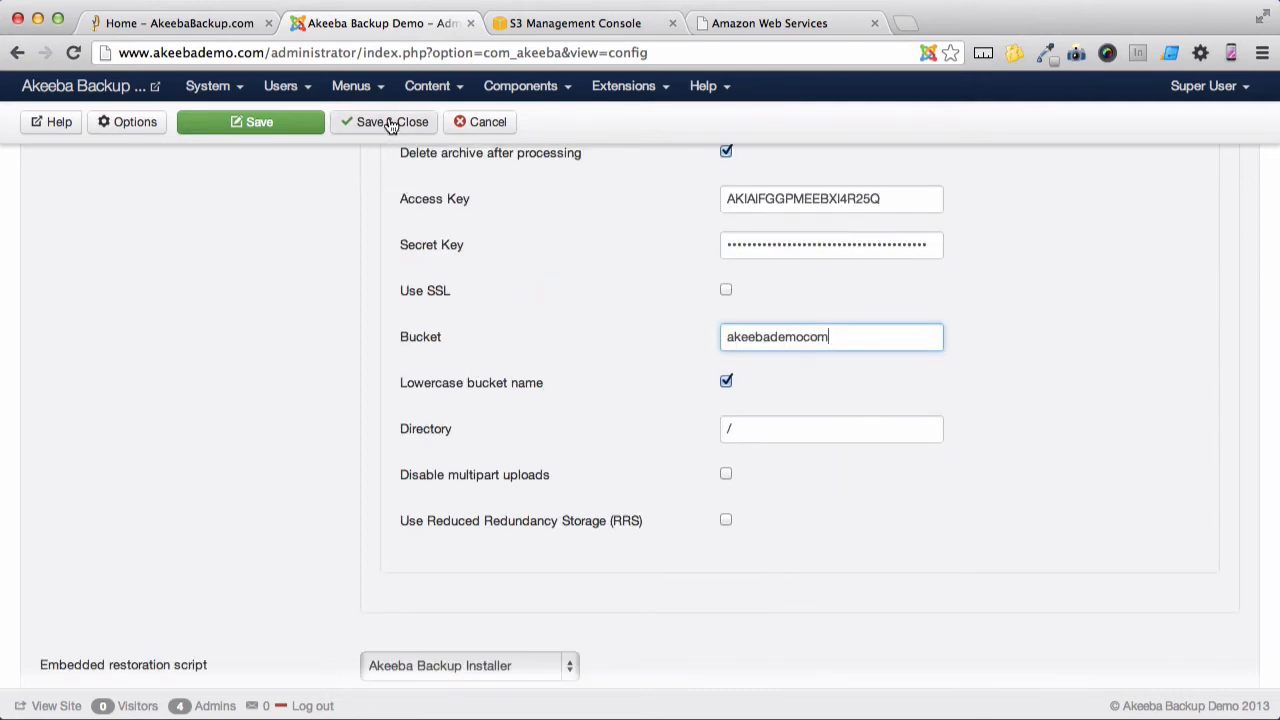
Step: Save and close the S3 configuration, then run Backup Now to completion
click(390, 121)
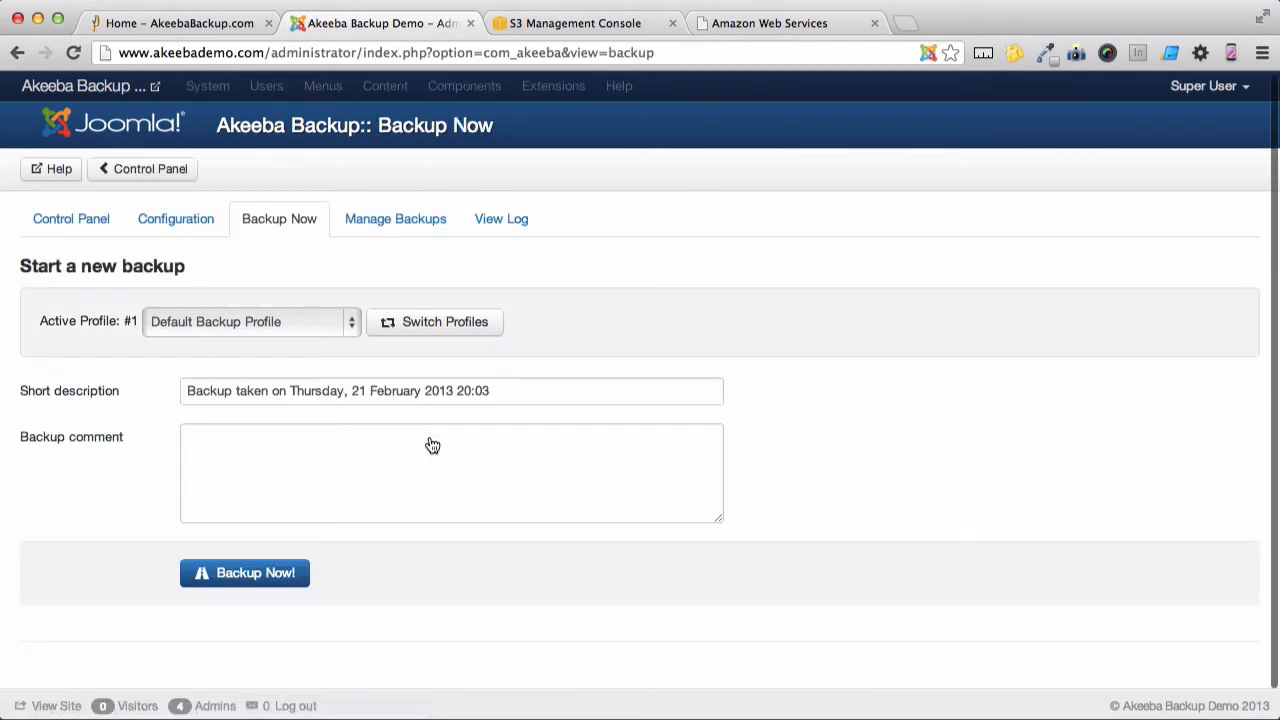
click(244, 572)
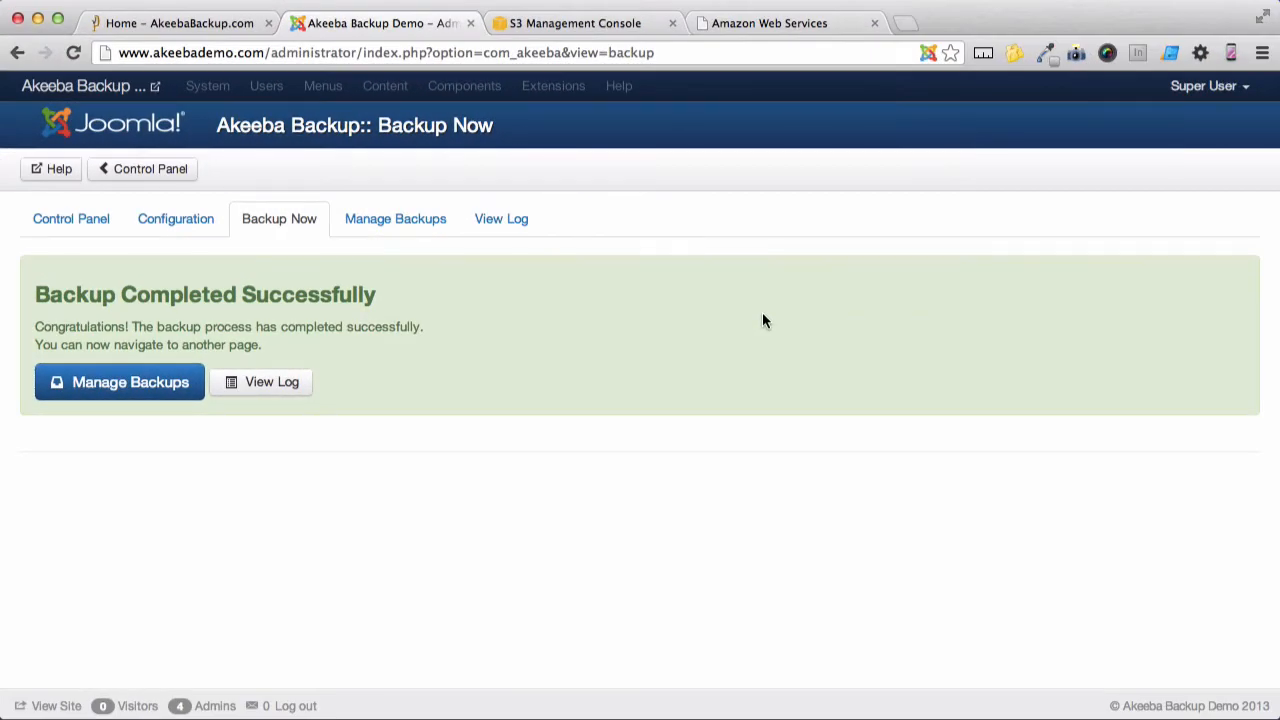
mouse_move(130, 382)
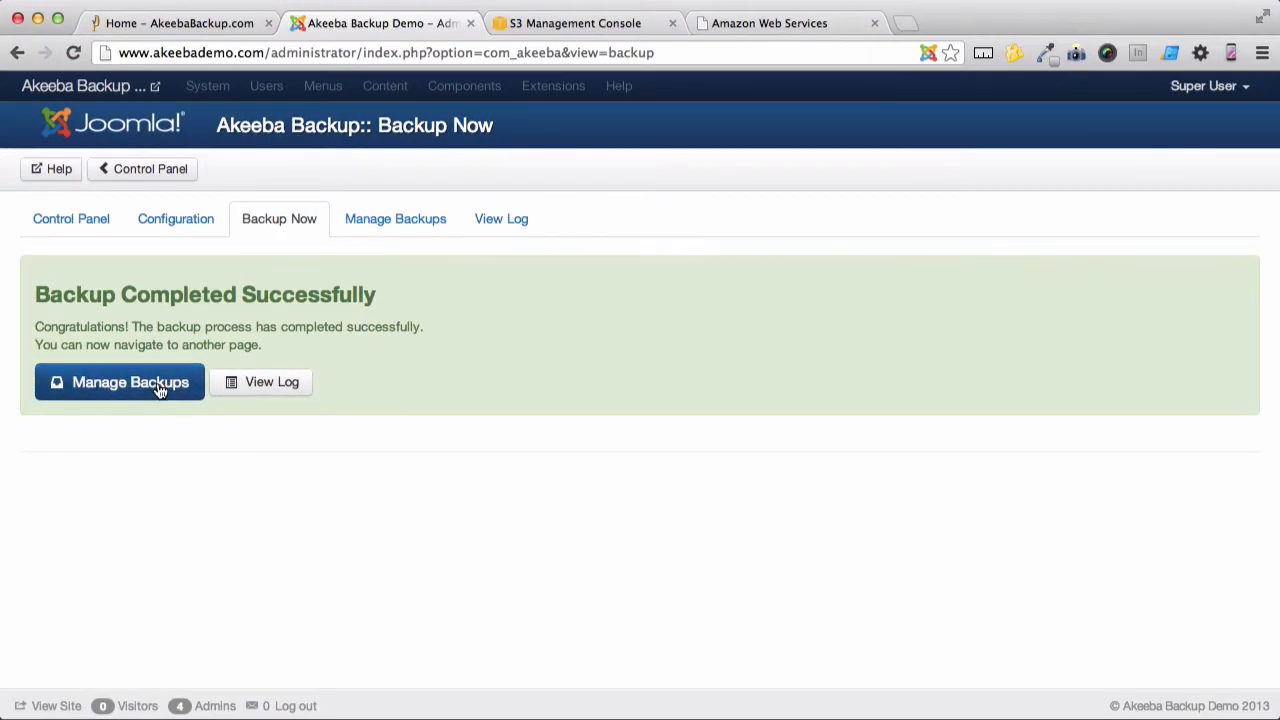
Step: Open Manage Backups, confirm backup 7 is Remote, and try managing its remote files
click(119, 382)
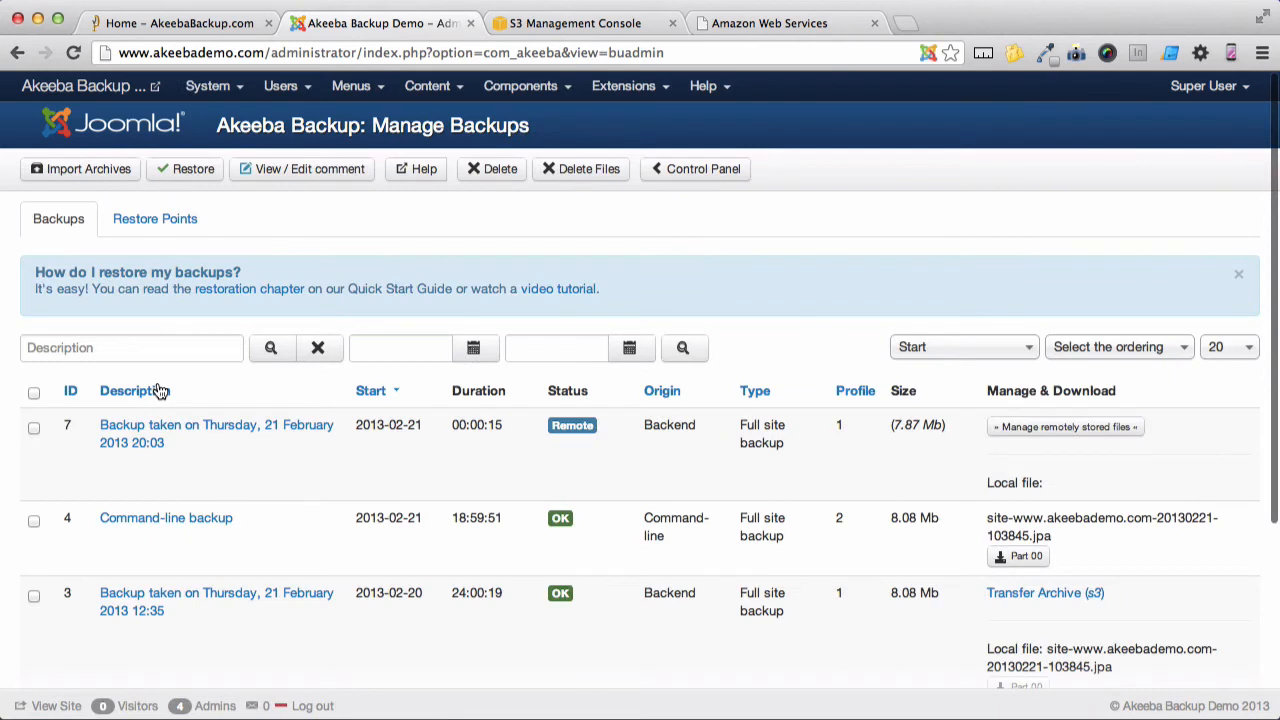
mouse_move(119, 467)
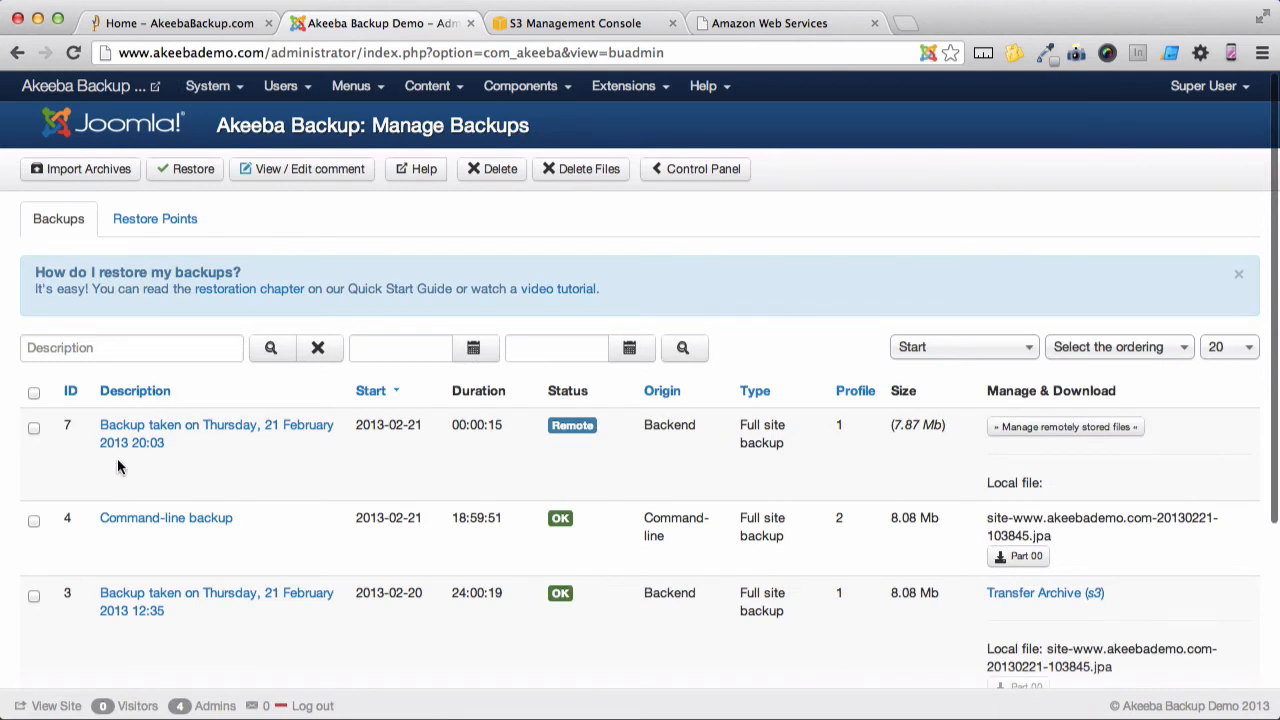
mouse_move(351, 481)
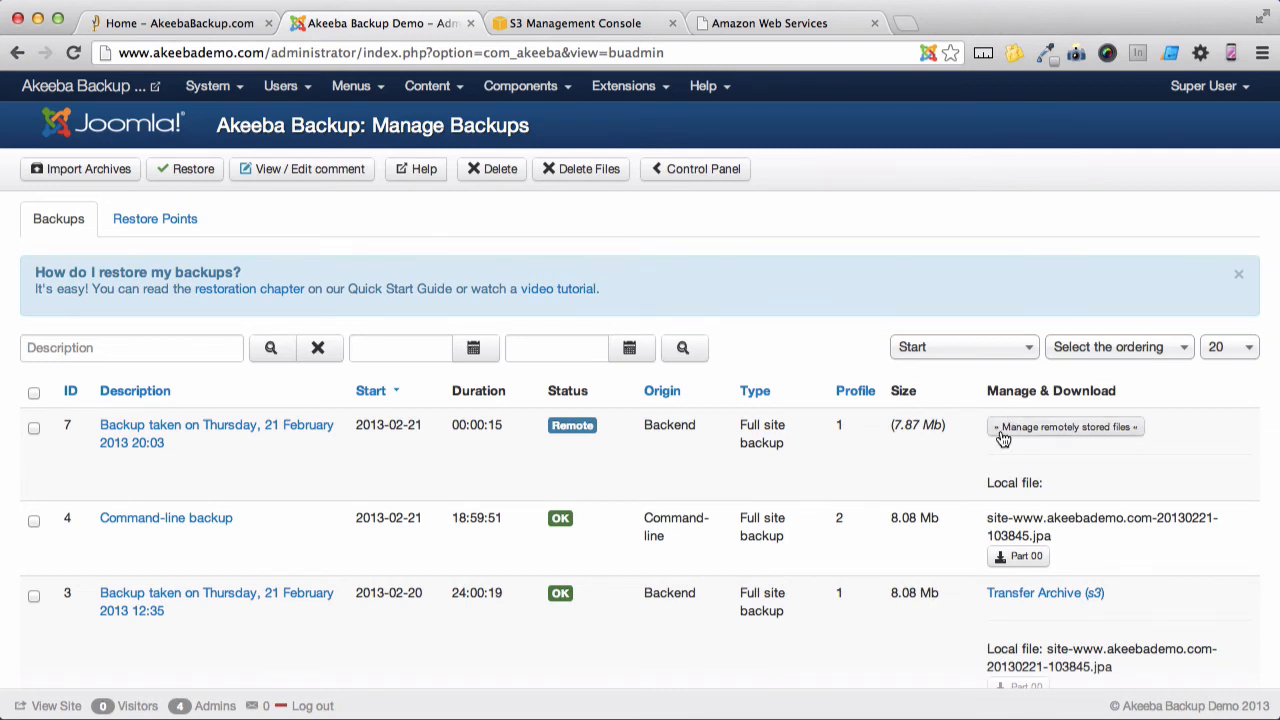
click(1065, 427)
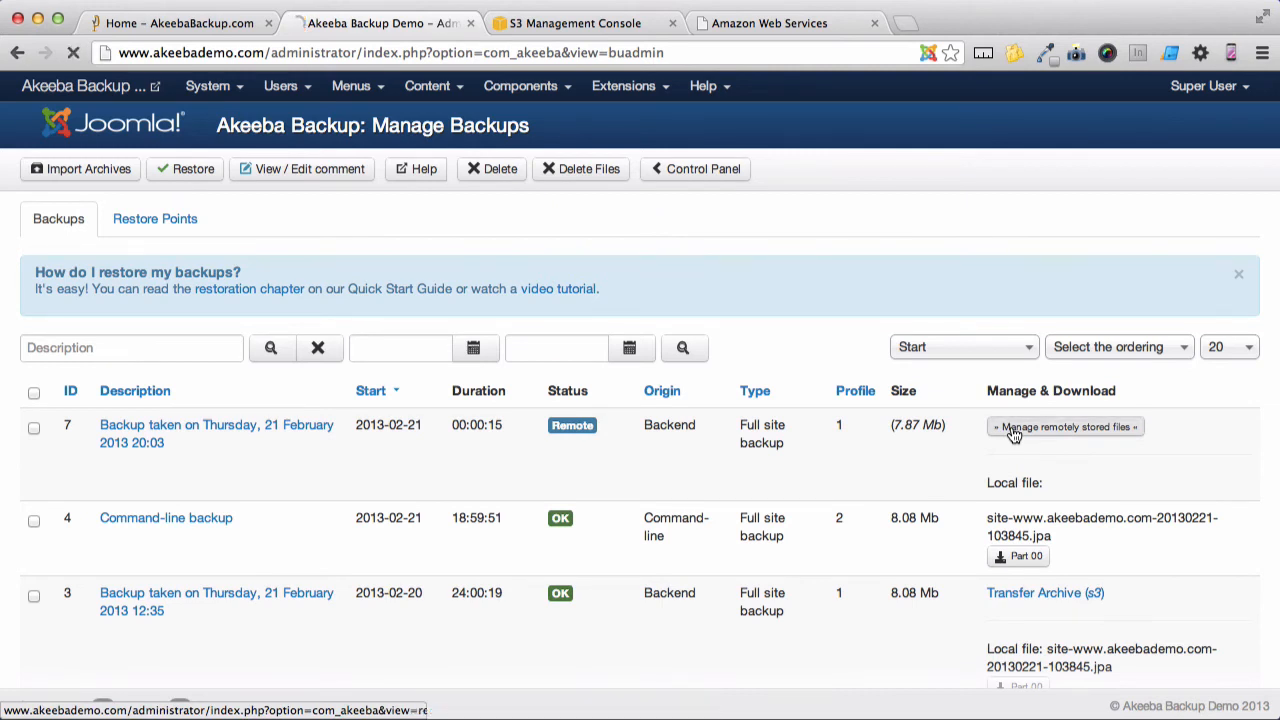
click(1065, 426)
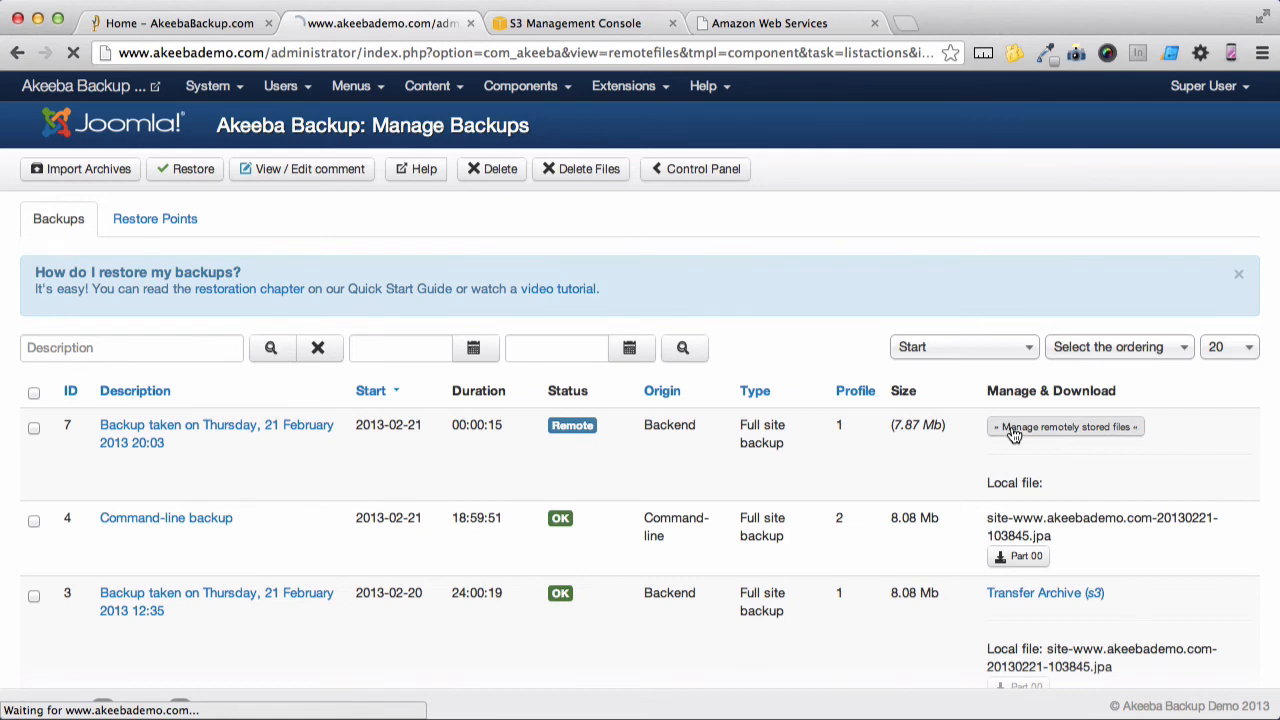
click(1065, 427)
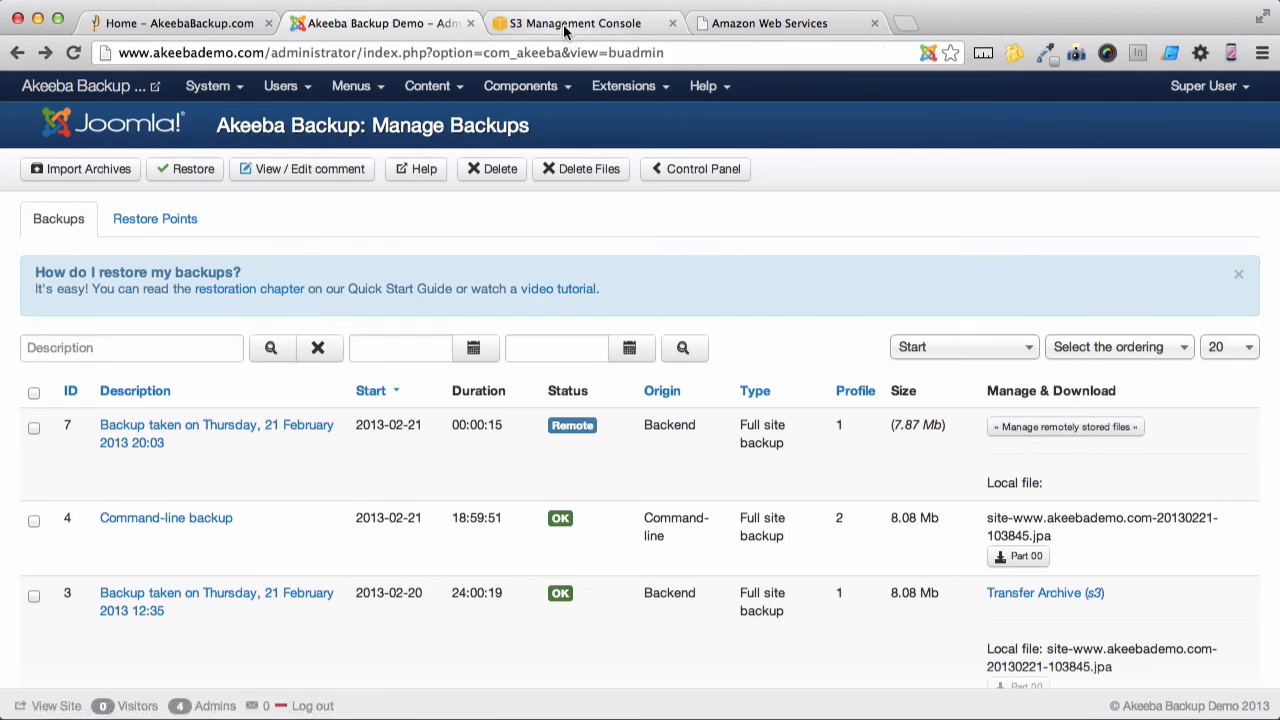
Step: Verify the 7.8 MB .jpa archive is in the akeebademocom bucket, then return to Akeeba
click(580, 23)
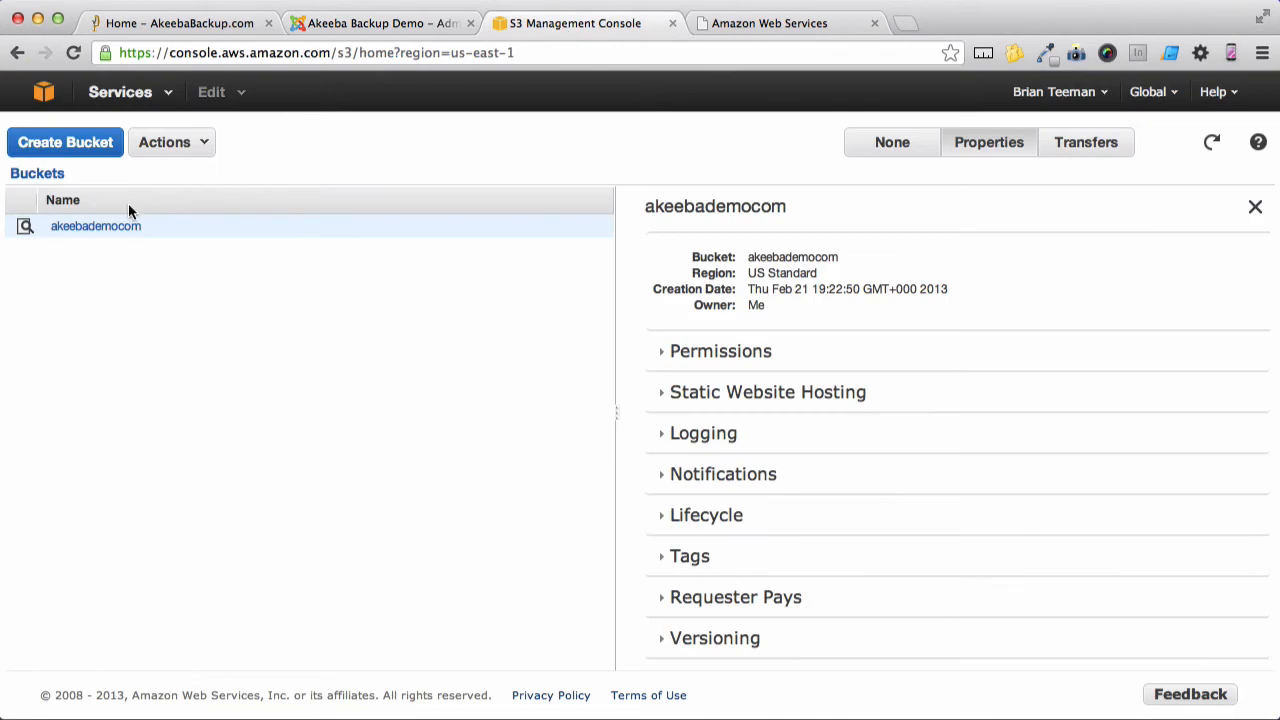
double_click(96, 225)
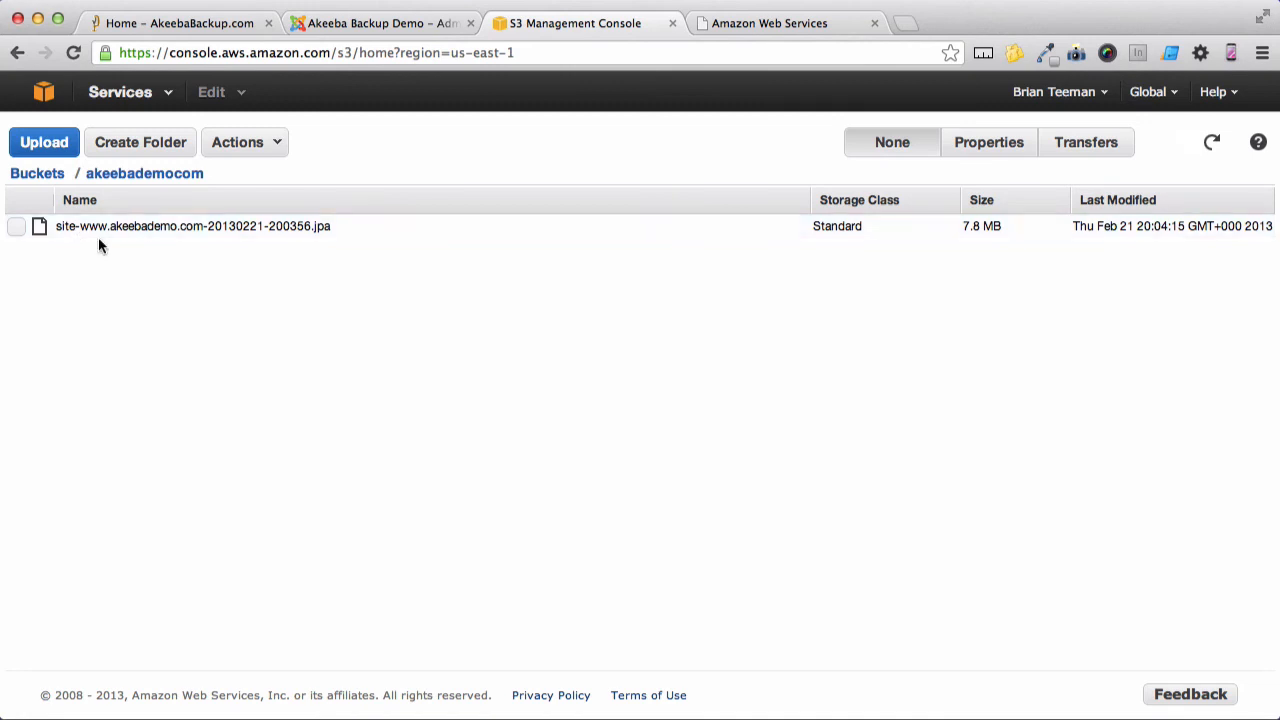
click(380, 22)
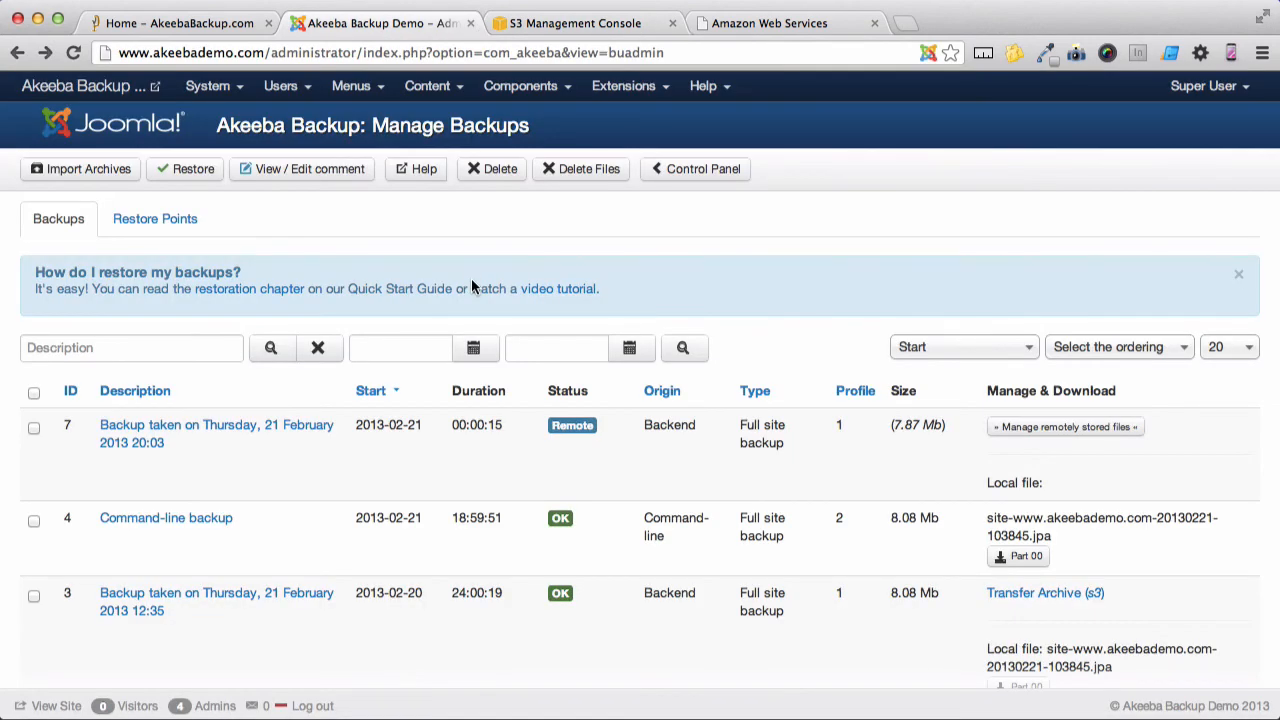